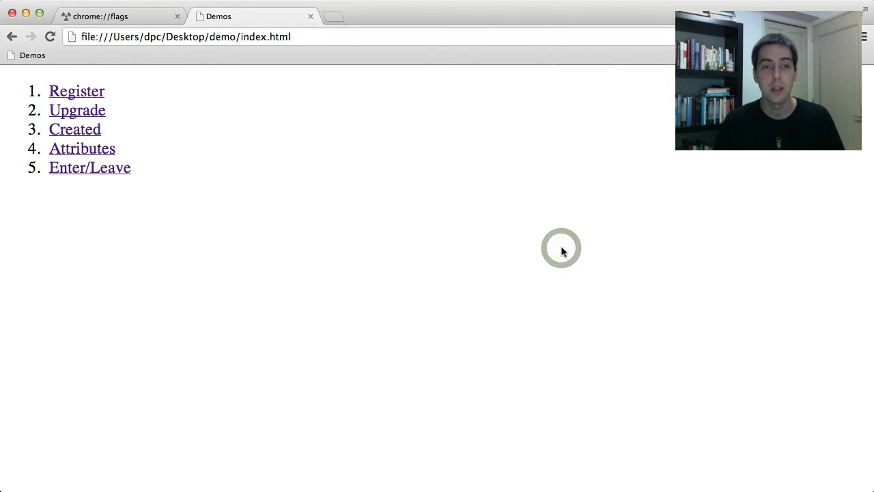
Switch to the chrome://flags tab and scroll to the Experimental WebKit features flag, already enabled.
left_click(102, 16)
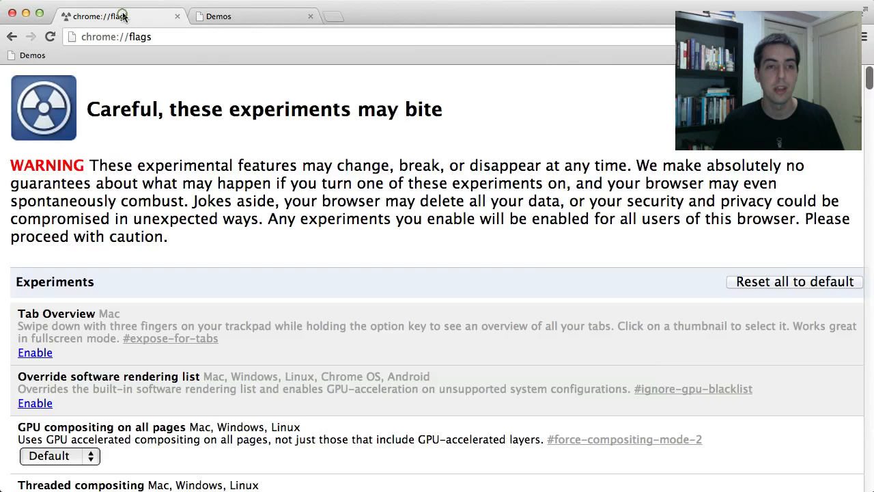
mouse_move(183, 129)
type("experimental")
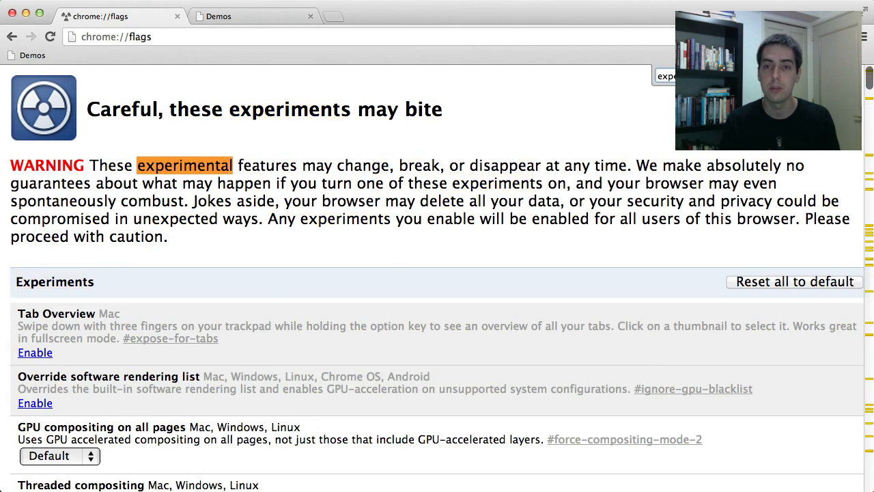
scroll("down", 3)
type(" WebKit featu")
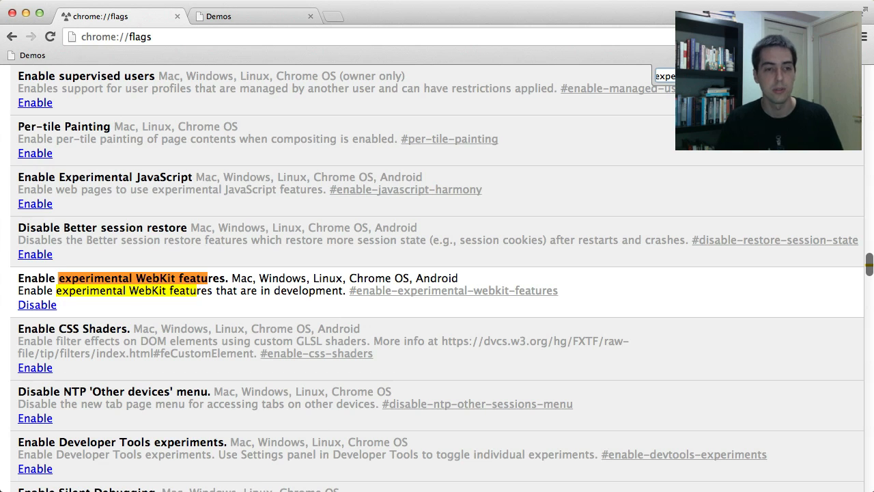
mouse_move(792, 243)
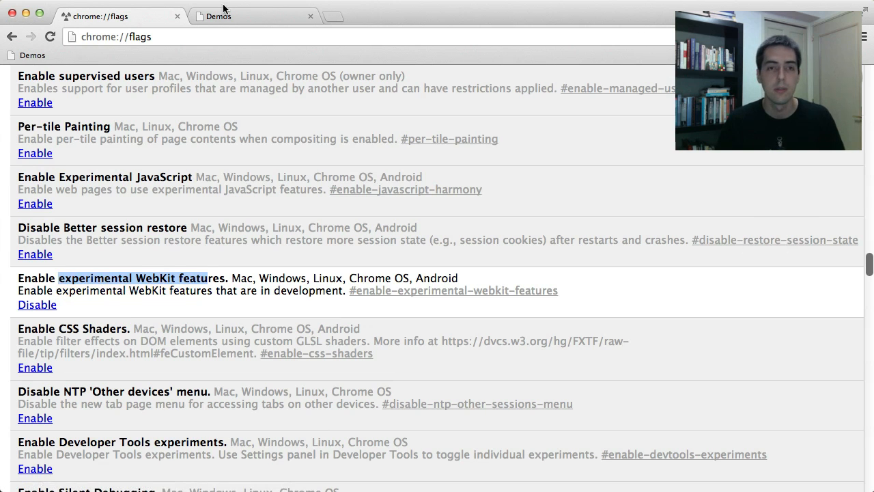
Open the Register demo from the Demos list, showing the Hello, world button, and bring up its context menu.
left_click(218, 16)
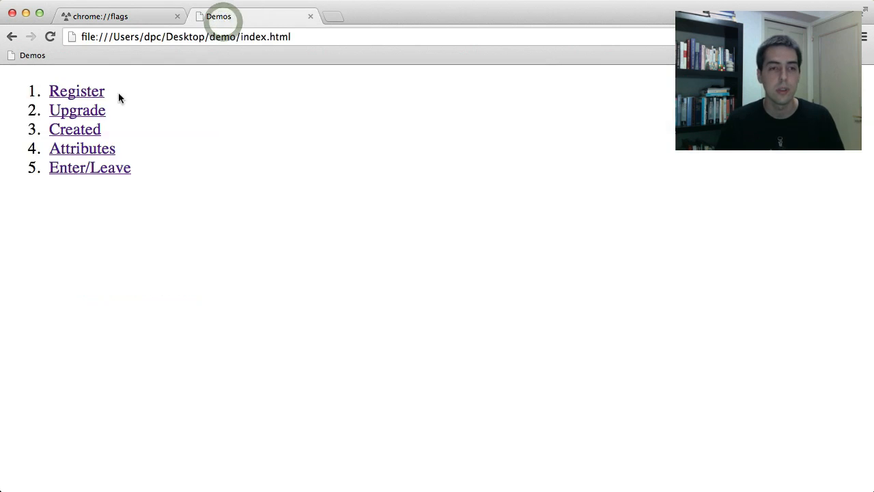
left_click(76, 90)
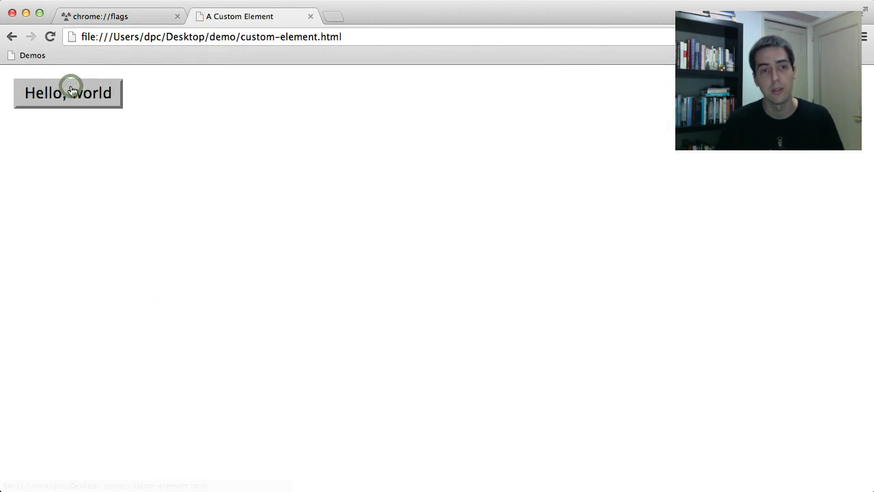
right_click(226, 130)
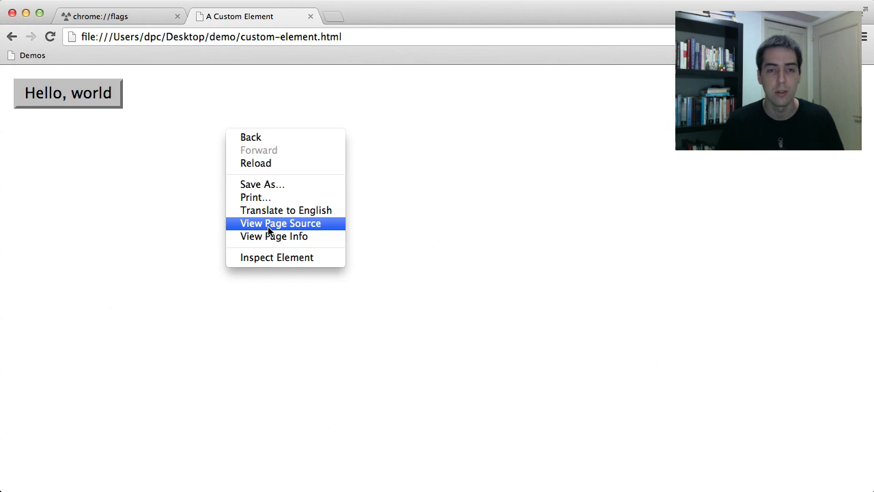
View the custom element demo's source, showing the button prototype registered as my-button.
left_click(280, 224)
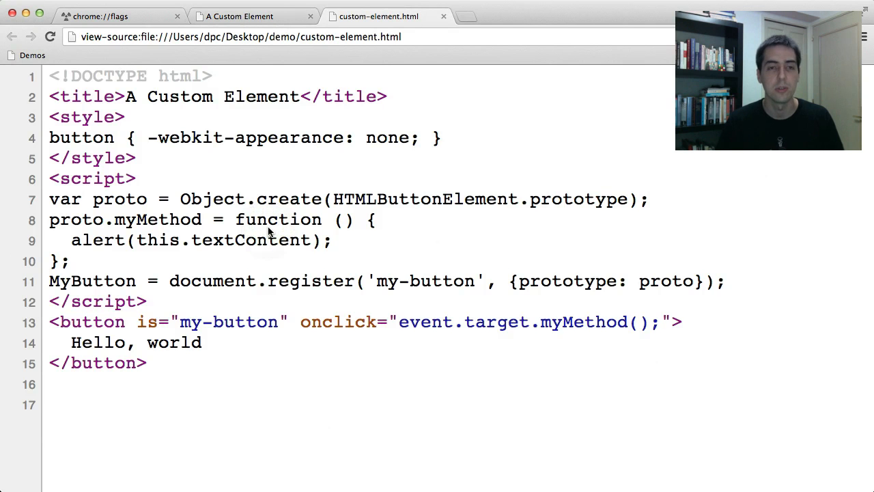
mouse_move(157, 178)
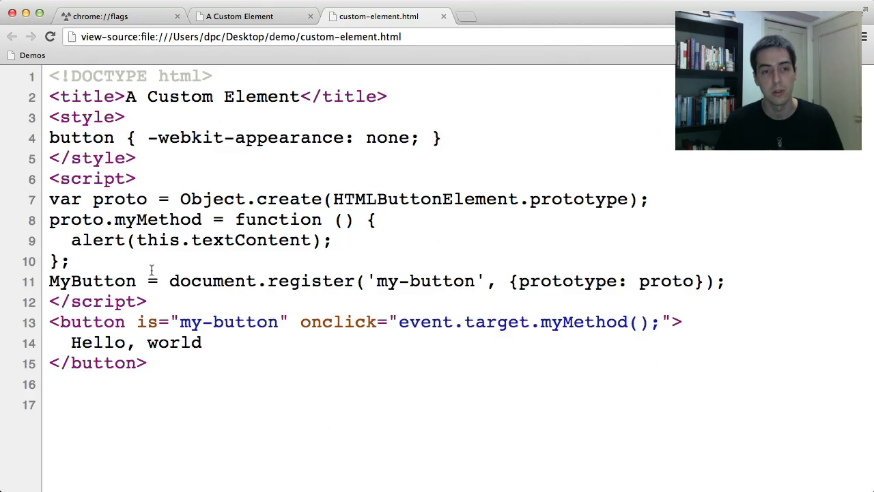
mouse_move(179, 285)
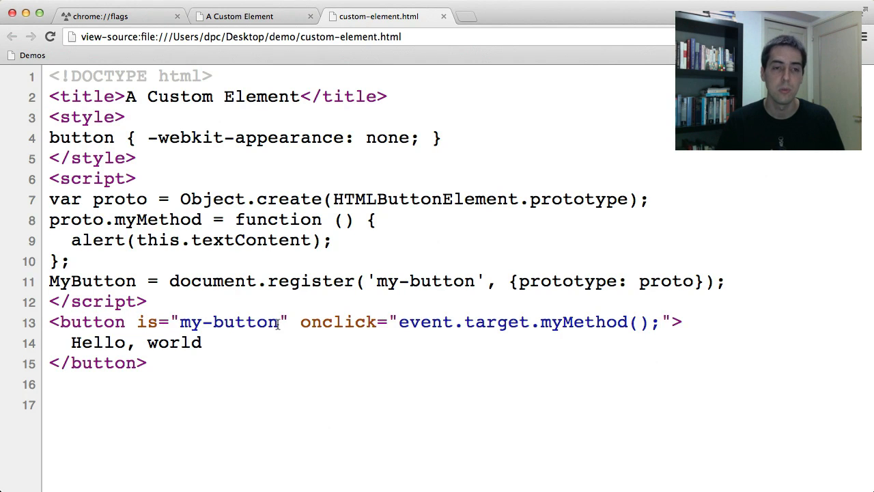
mouse_move(208, 295)
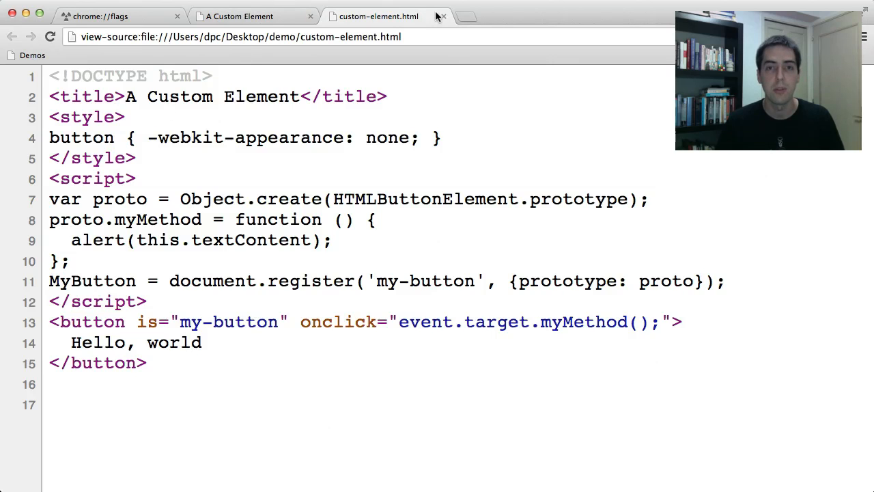
Trigger the Hello, world button's alert, dismiss it, and go back to the demos index.
left_click(239, 16)
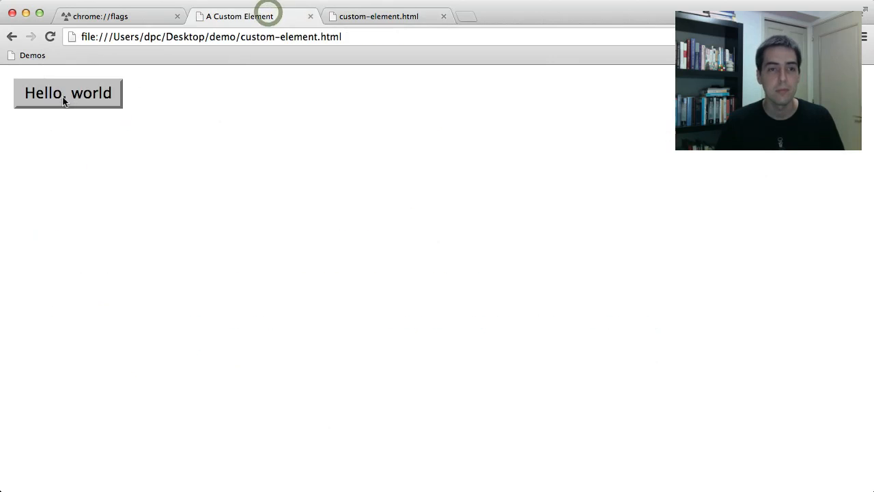
left_click(68, 93)
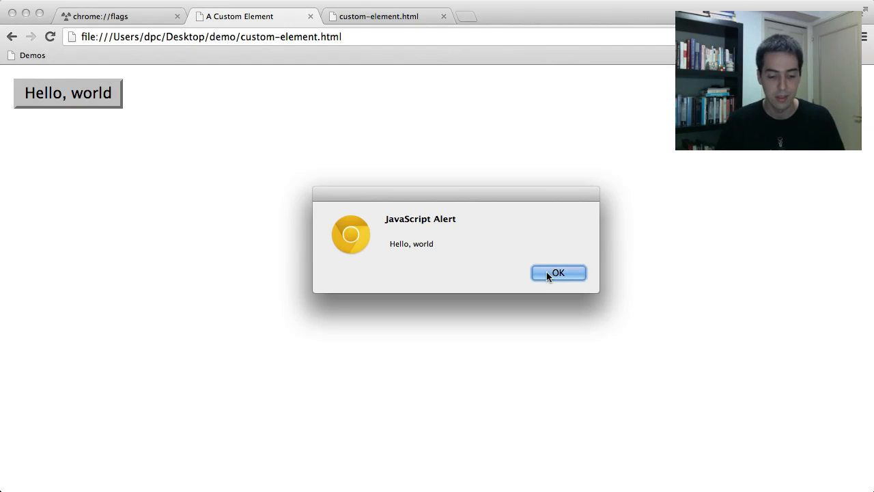
left_click(557, 274)
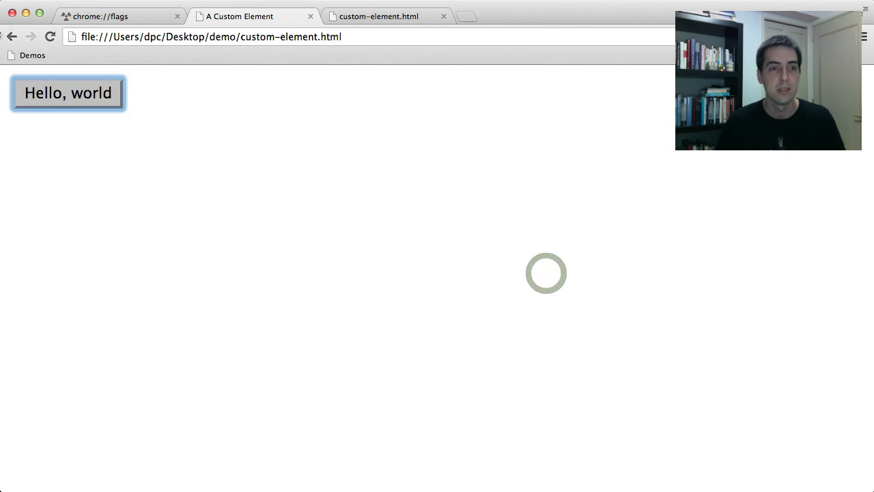
left_click(11, 36)
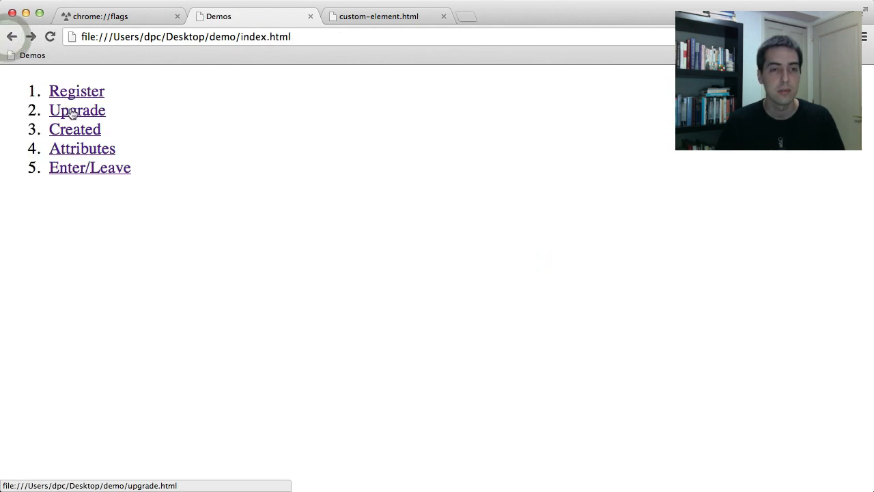
Open the Upgrade demo and view its source, with registration deferred into a go() function.
left_click(77, 109)
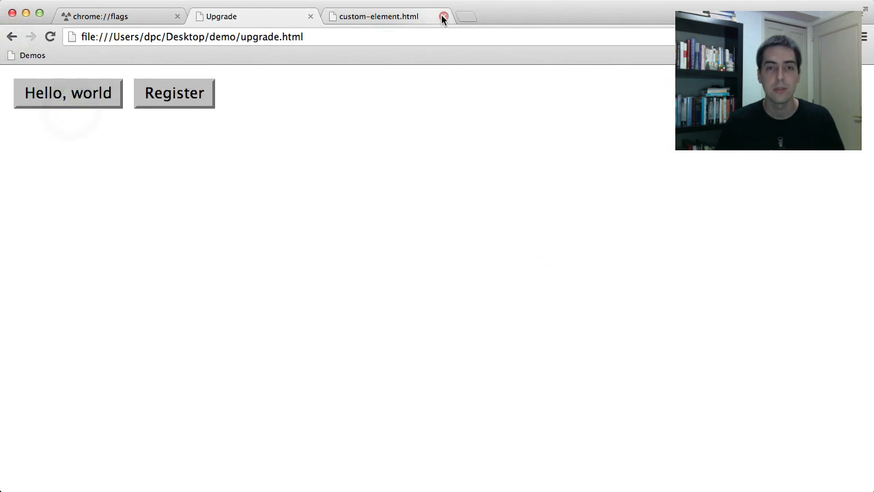
right_click(297, 218)
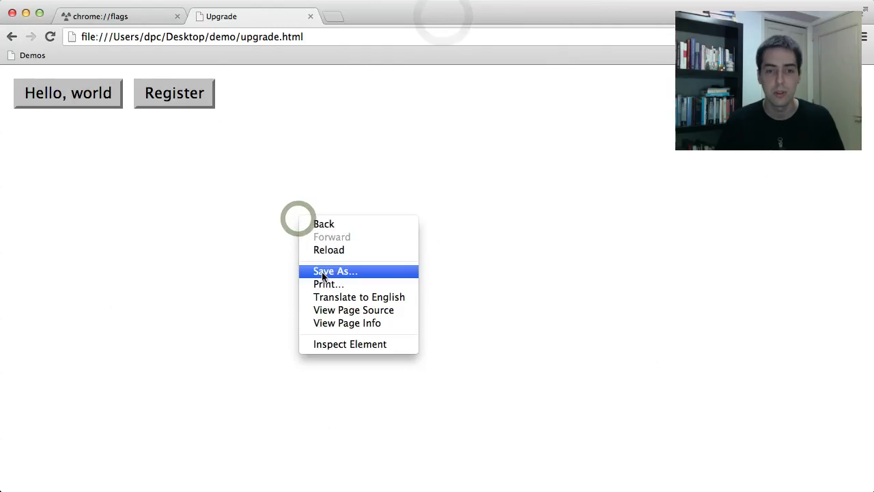
left_click(328, 311)
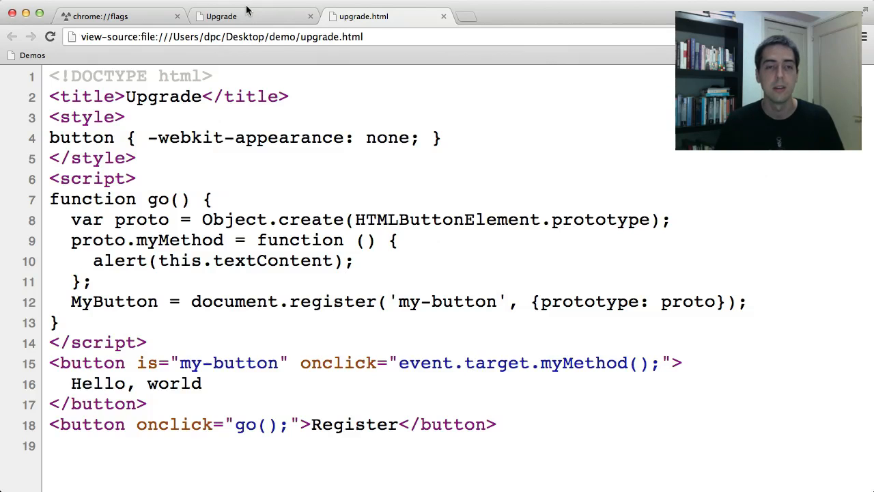
With DevTools open on the Upgrade demo, press Hello, world before registering, logging a missing myMethod TypeError.
left_click(220, 17)
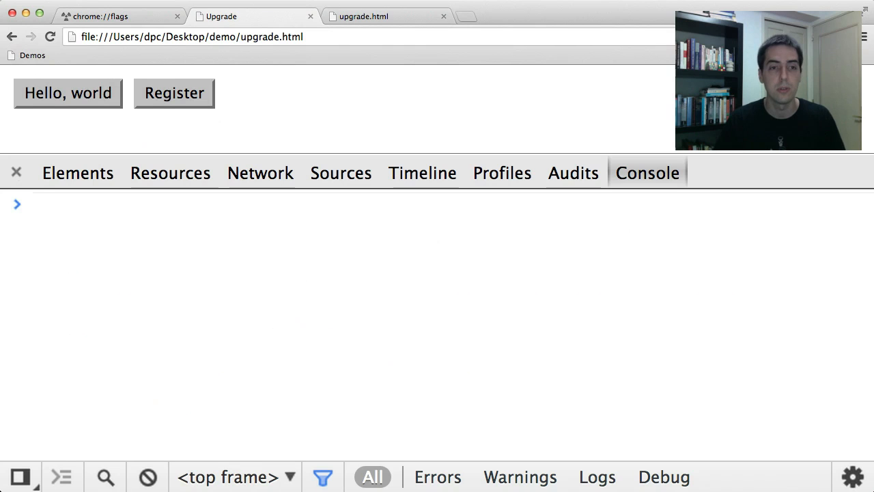
mouse_move(77, 110)
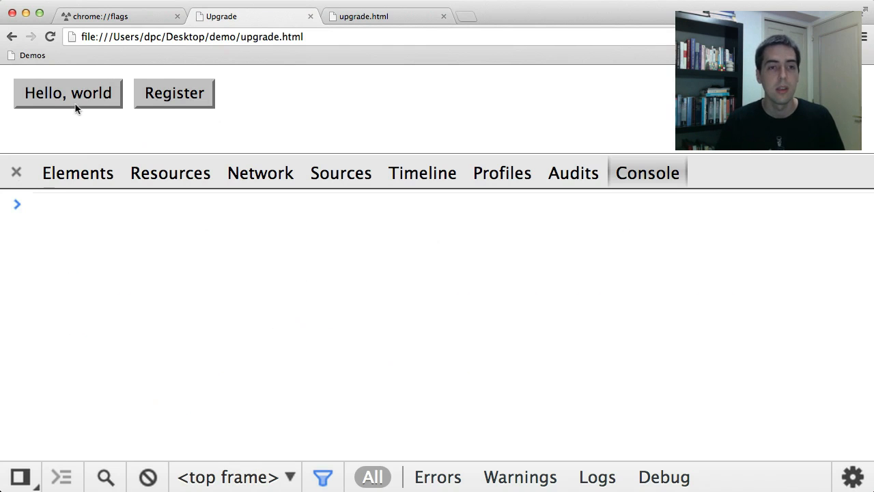
left_click(77, 172)
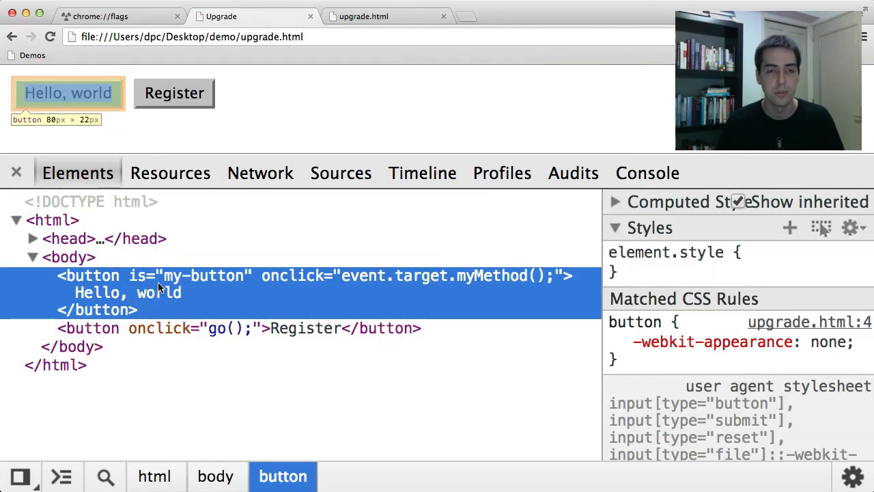
left_click(647, 172)
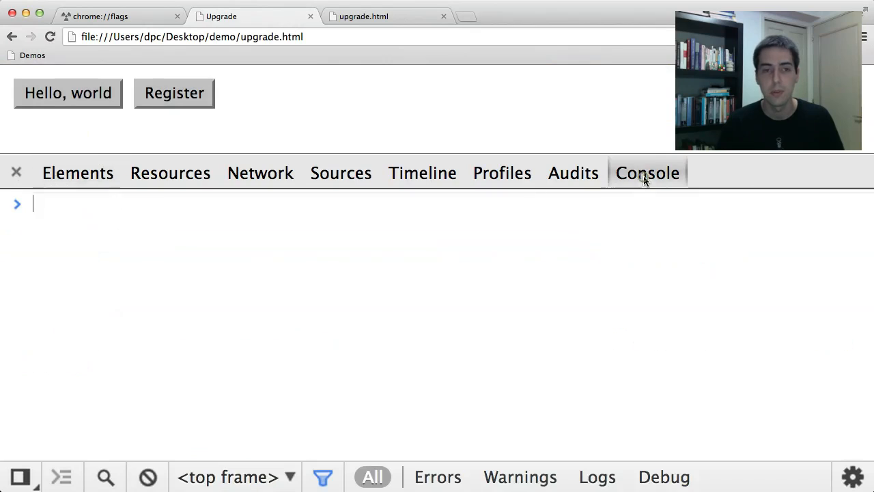
left_click(68, 93)
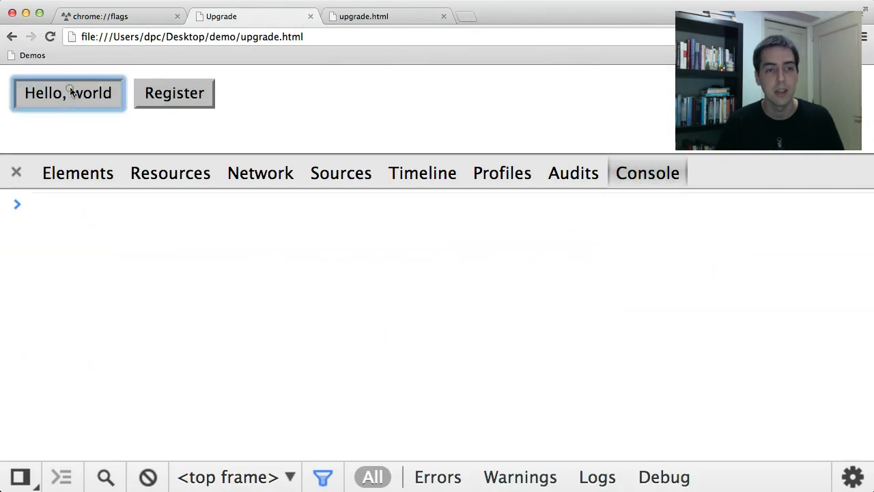
left_click(68, 93)
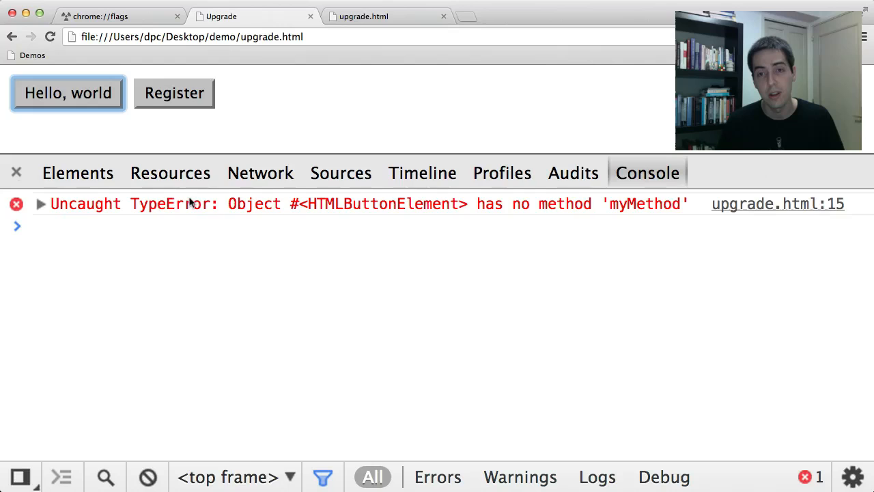
mouse_move(393, 217)
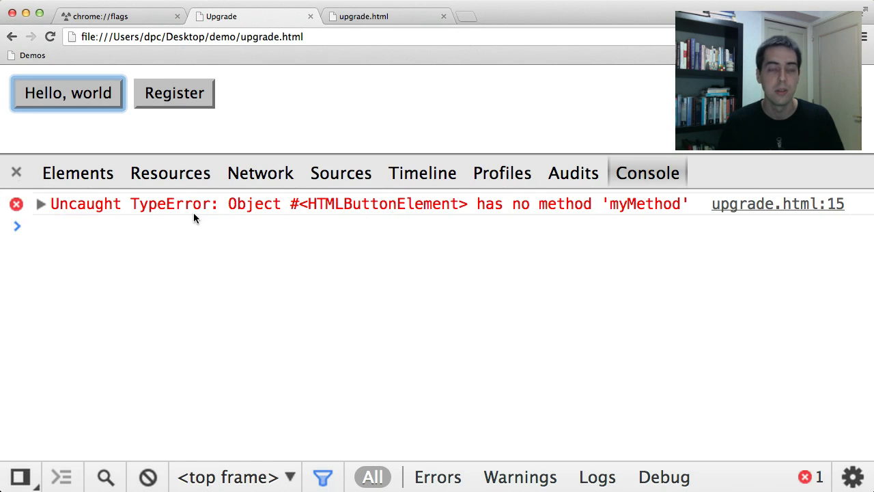
left_click(76, 173)
type("$0")
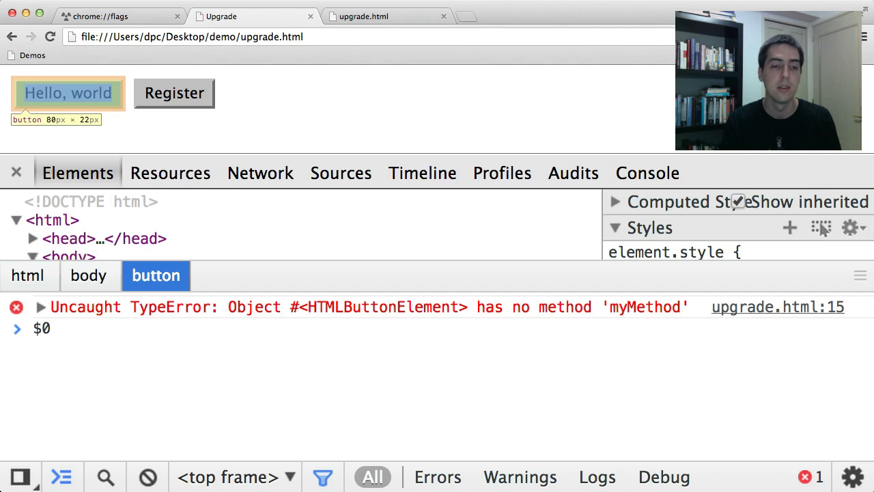
Evaluate $0 instanceof MyButton (ReferenceError), then Register the element so Hello, world shows its alert.
type("i")
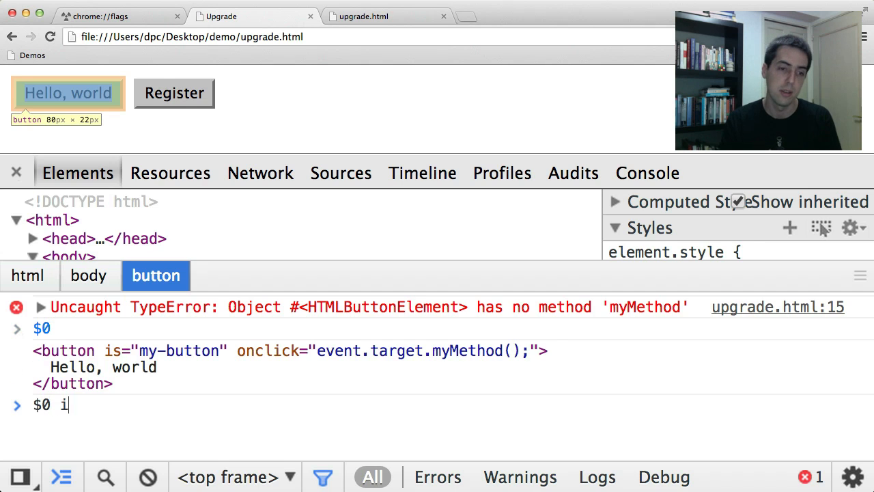
type("nstanceof")
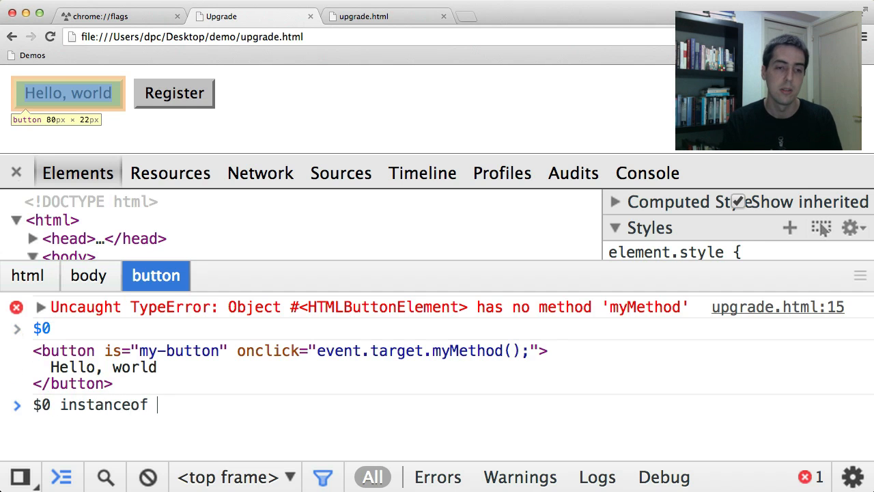
type("MyButton")
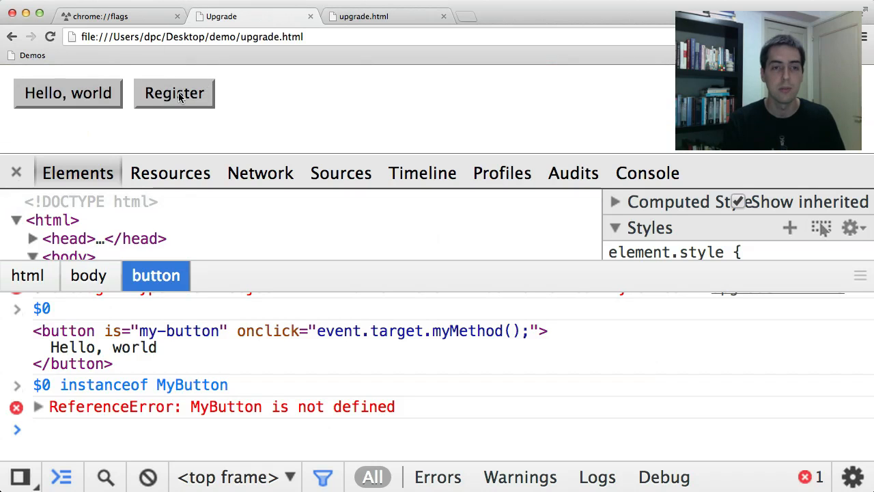
left_click(175, 93)
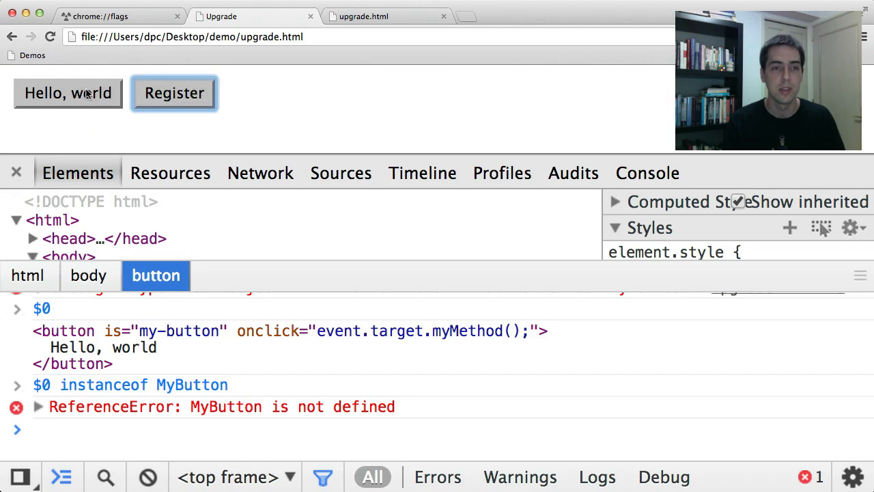
left_click(69, 93)
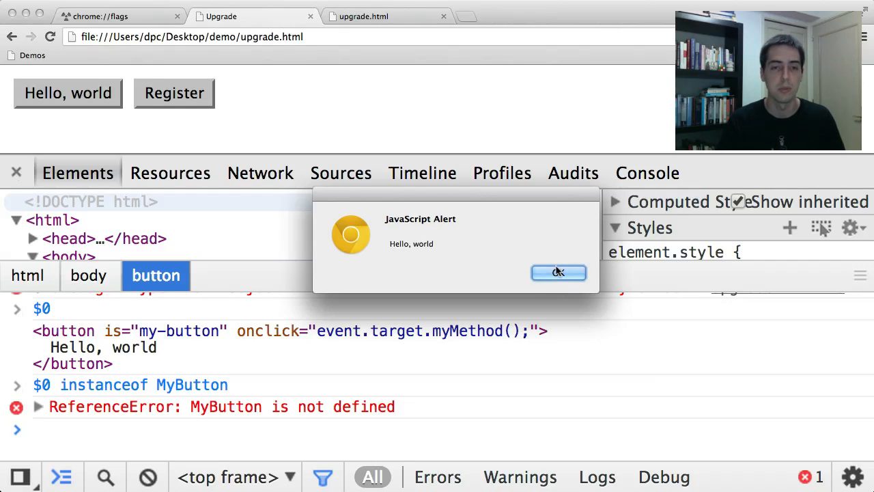
Dismiss the alert and evaluate $0.myMethod, MyButton and $0 instanceof MyButton, which returns true.
left_click(557, 272)
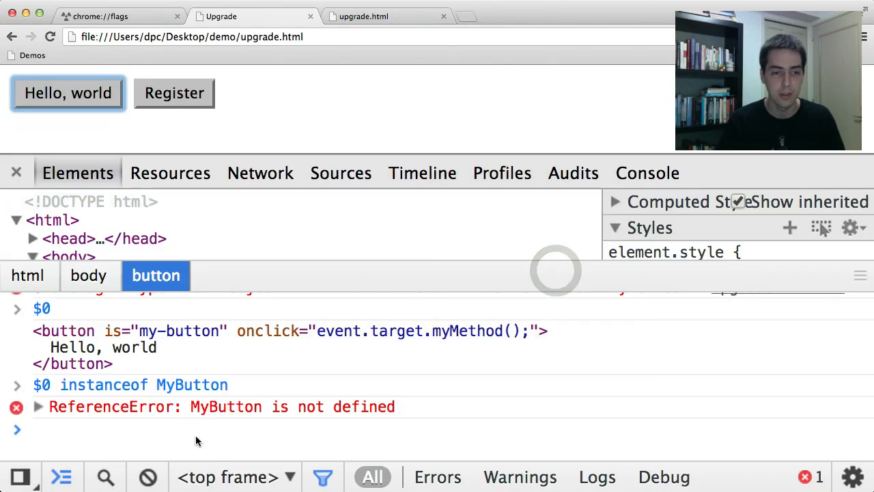
type("$0")
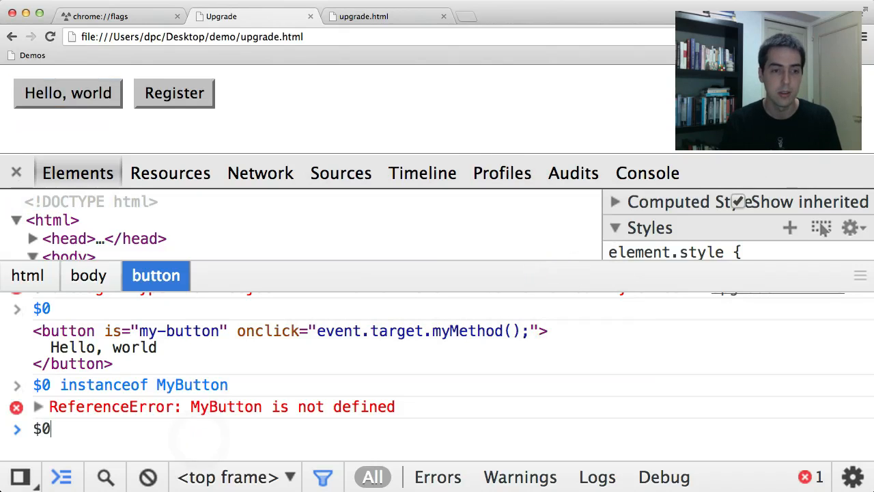
type(".myMethod")
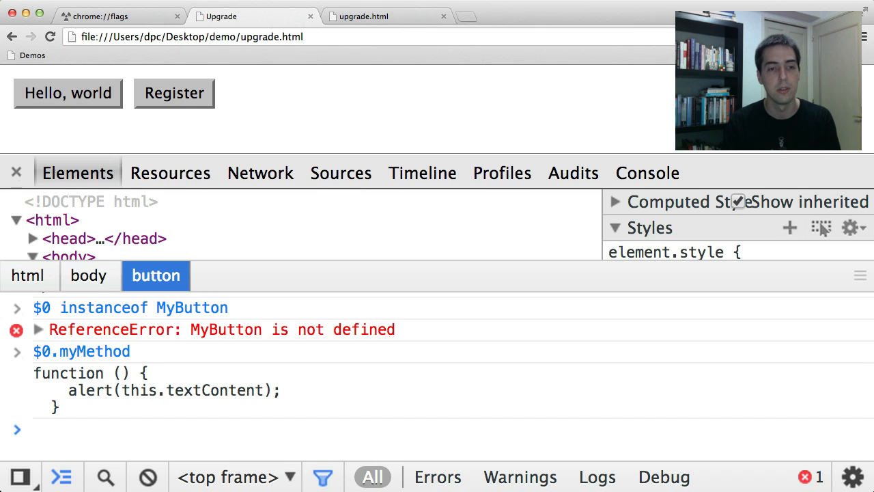
type("Myb")
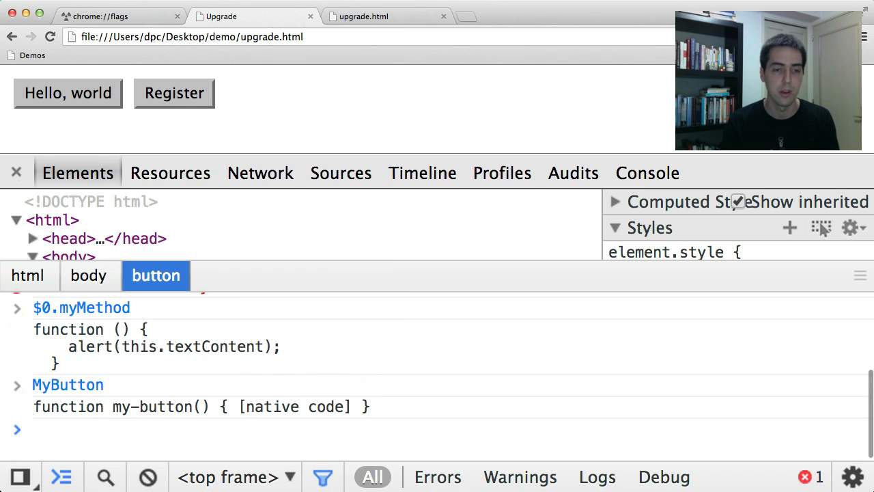
type("$0 instance MyButton")
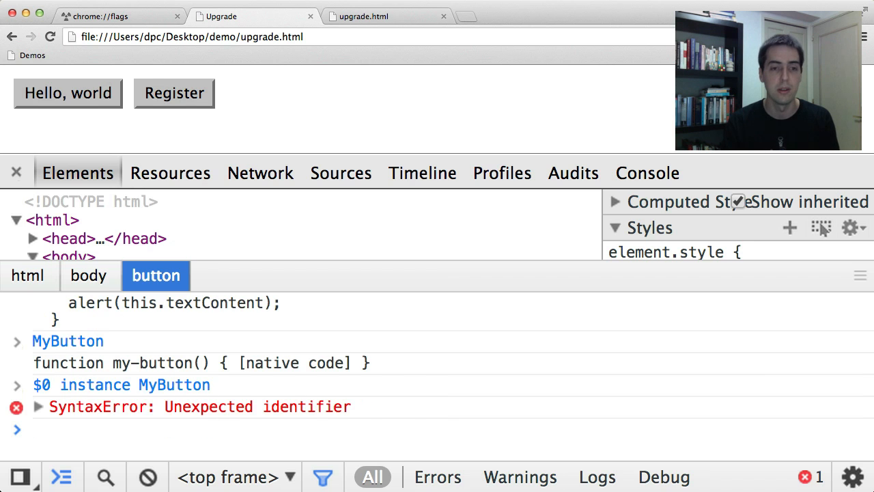
type("$0 instance MyButton")
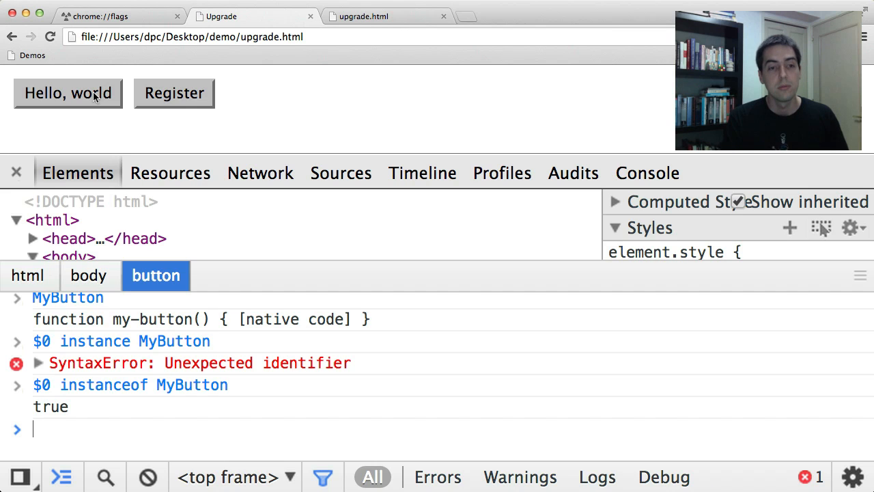
mouse_move(150, 169)
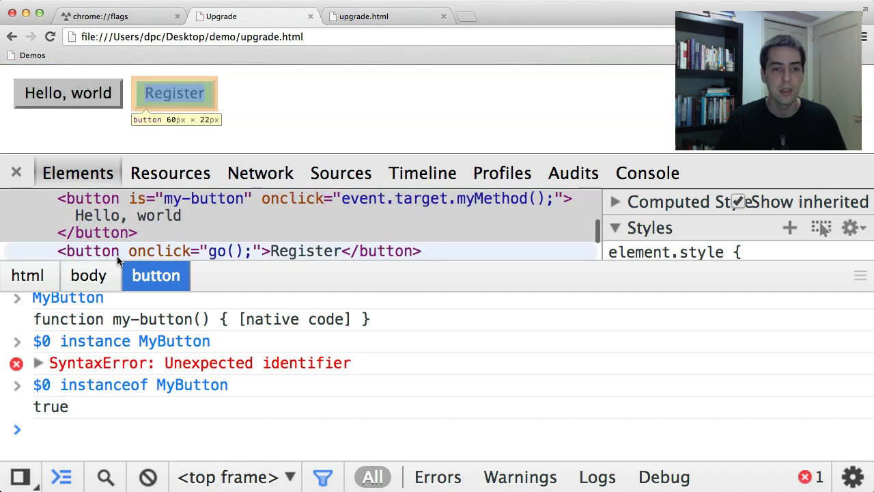
Inspect the plain Register button, whose myMethod is undefined, then close the upgrade.html source tab.
left_click(239, 252)
type("$0.myMethod")
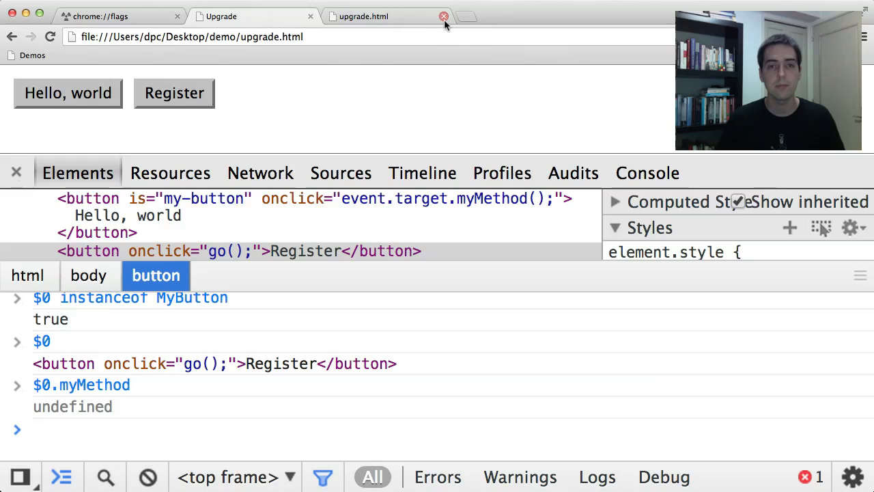
left_click(444, 16)
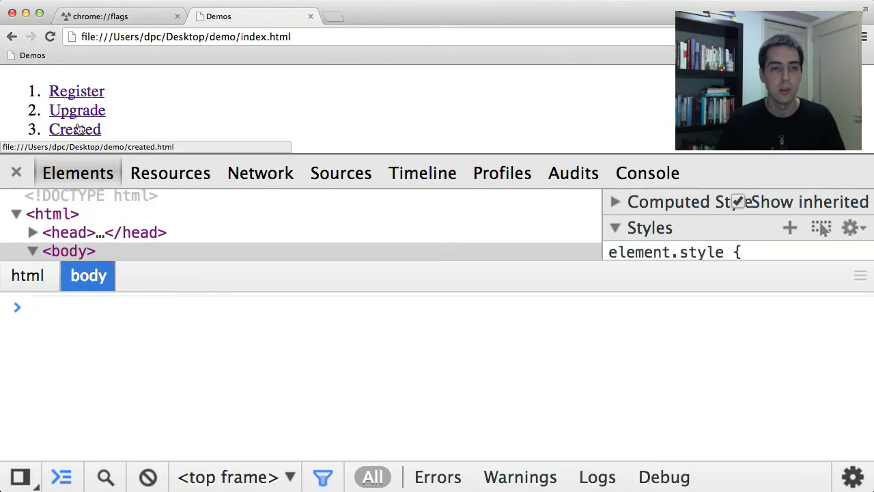
Open the Created demo showing question-mark placeholders beside Register and bring up the page's context menu.
left_click(74, 128)
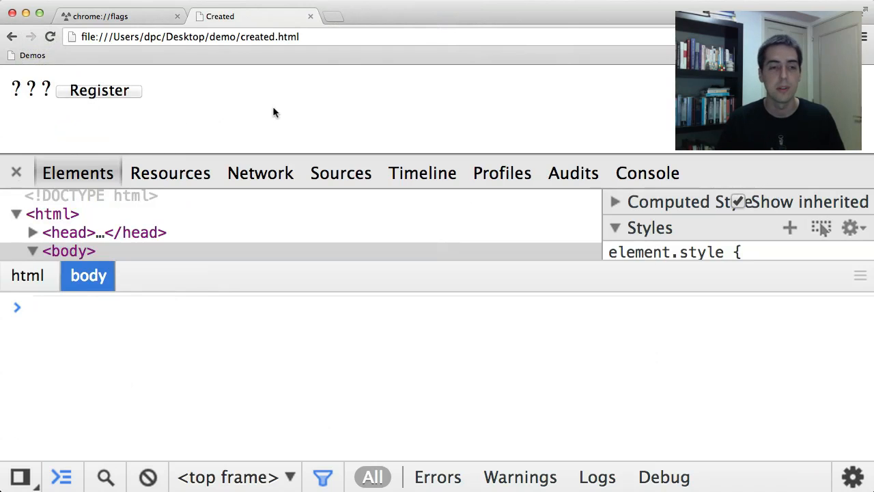
right_click(246, 99)
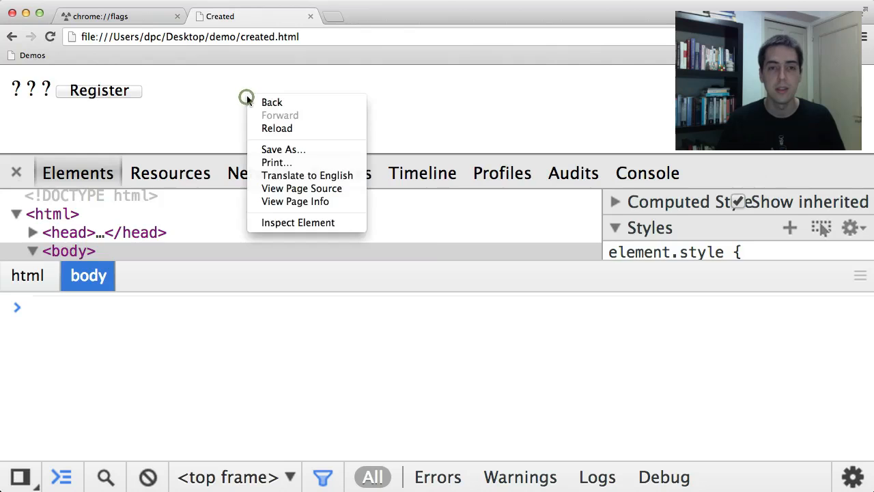
mouse_move(306, 175)
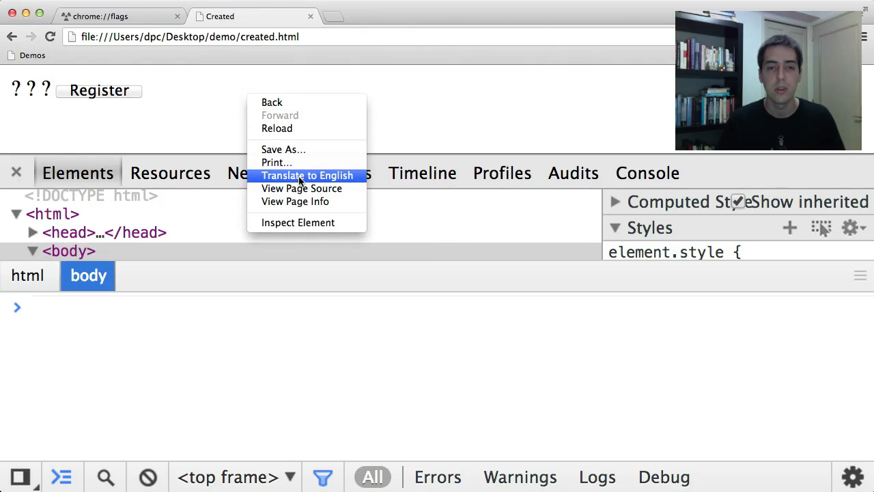
mouse_move(300, 189)
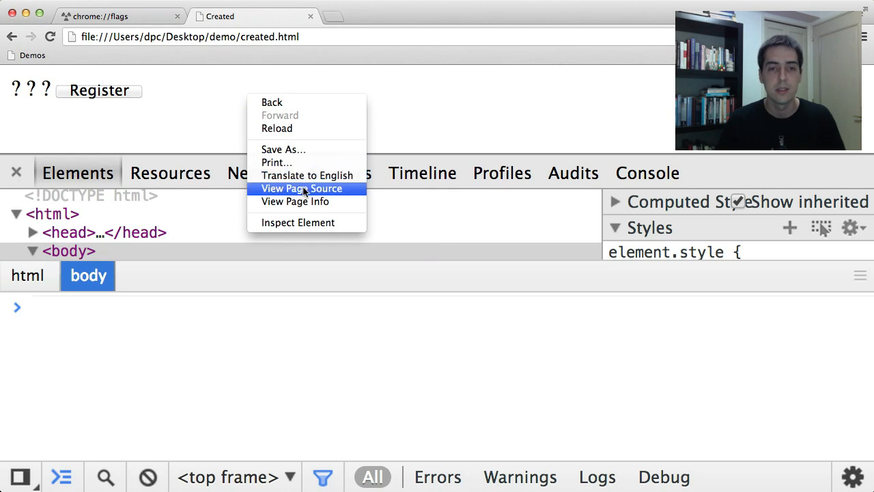
View created.html's source with its createdCallback and the three servile-element placeholders.
left_click(301, 188)
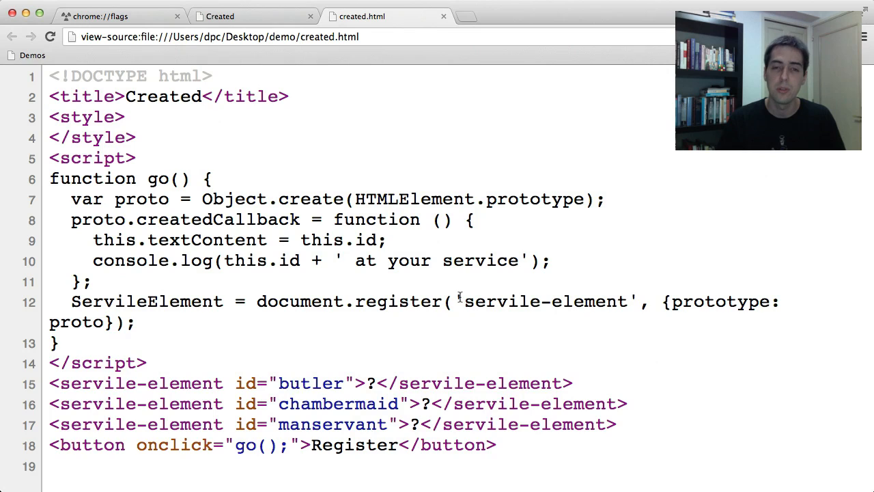
mouse_move(420, 188)
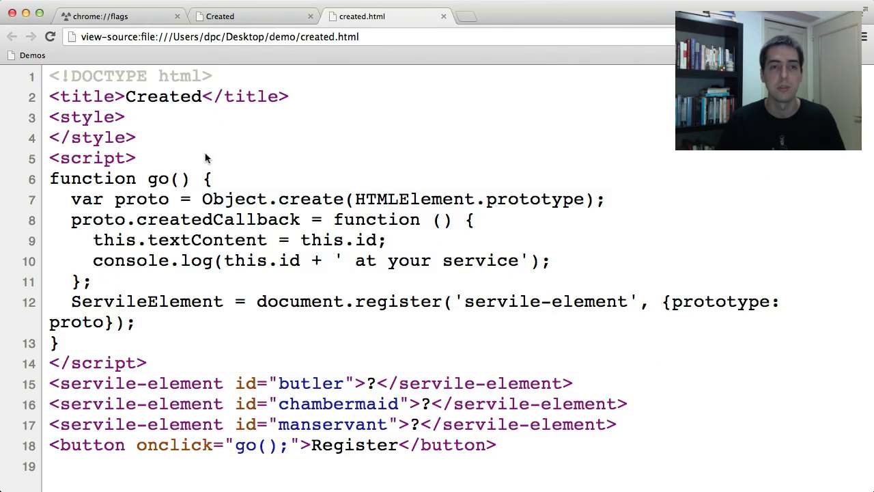
Back on the running demo, register servile-element so butler, chambermaid and manservant each log 'at your service'.
left_click(220, 17)
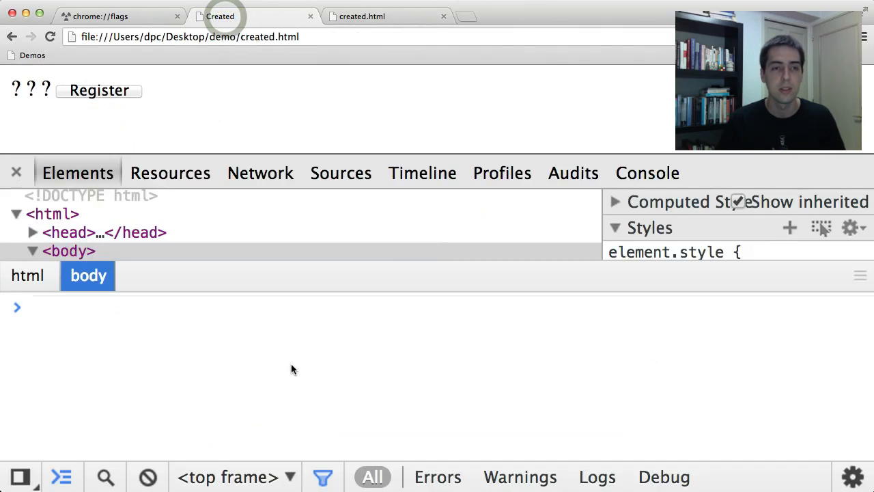
mouse_move(42, 128)
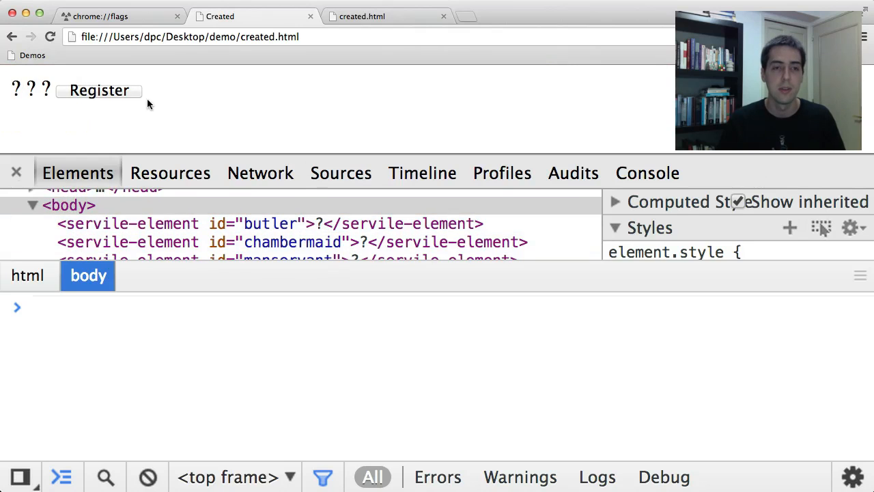
mouse_move(114, 98)
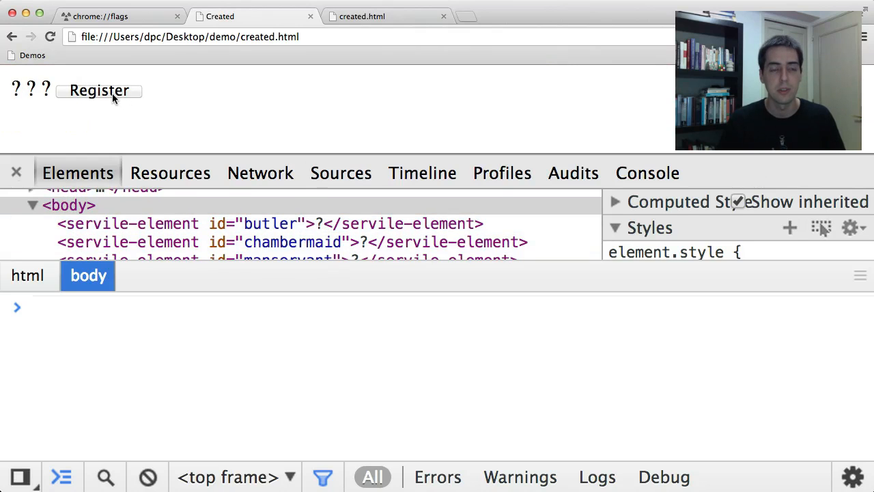
left_click(98, 90)
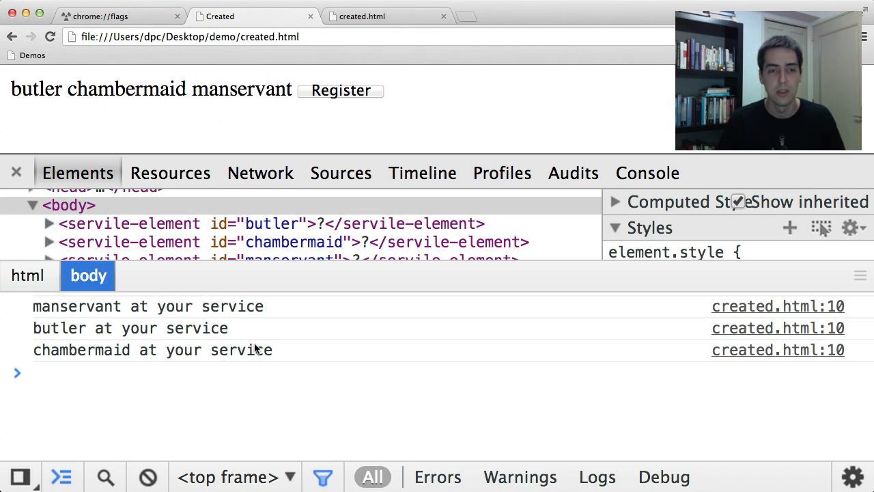
mouse_move(194, 306)
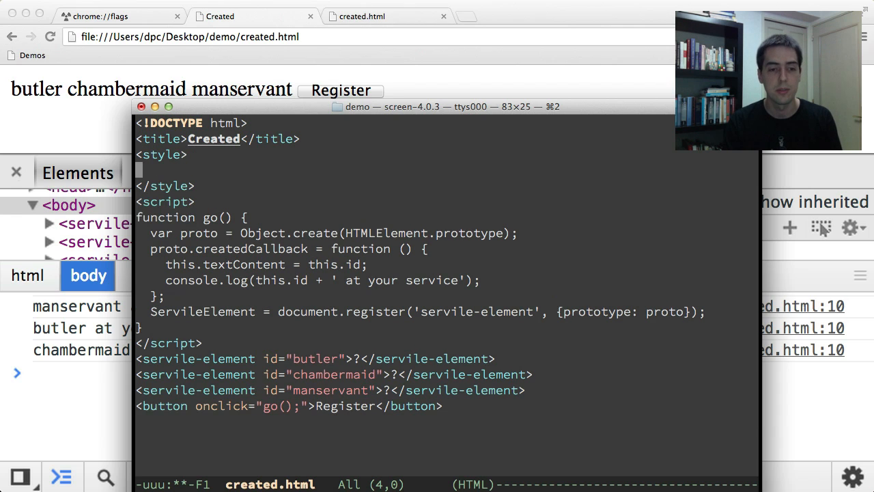
Write a servile-element rule with display inline-block, height 1em and padding 1ex.
type("servile-")
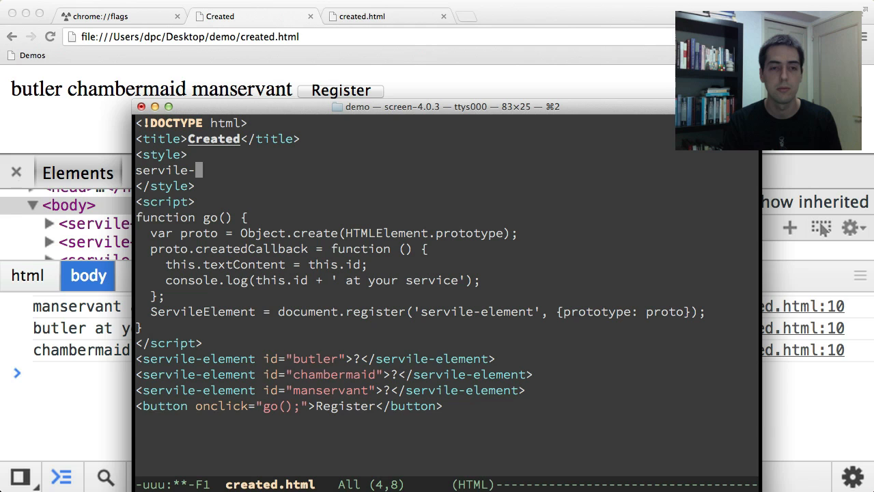
type("element {")
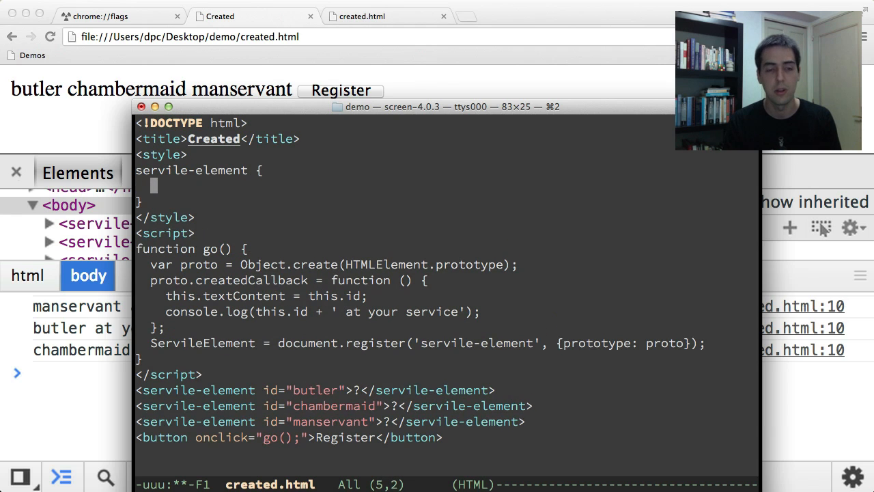
type("display:")
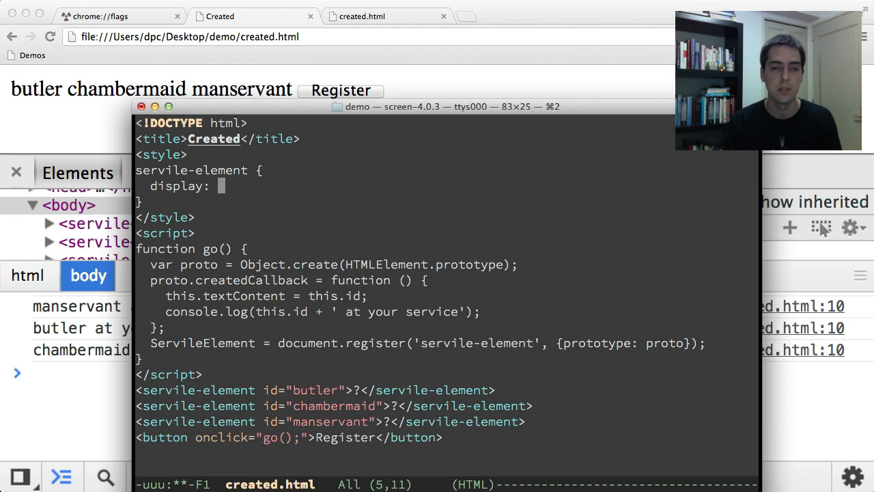
type("inline-blocks;")
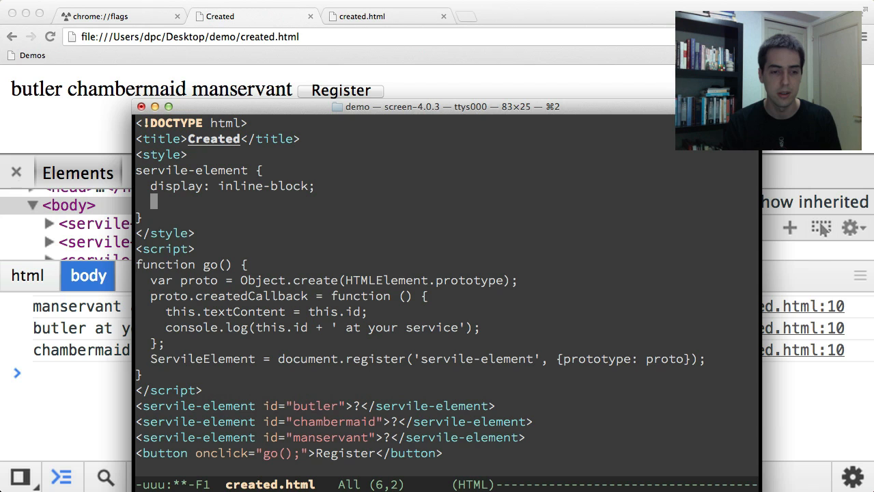
type("height:")
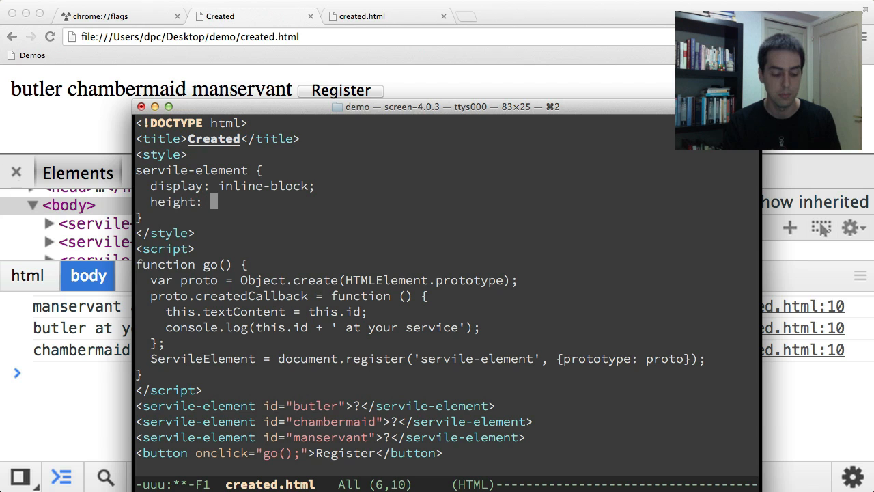
type("1em;")
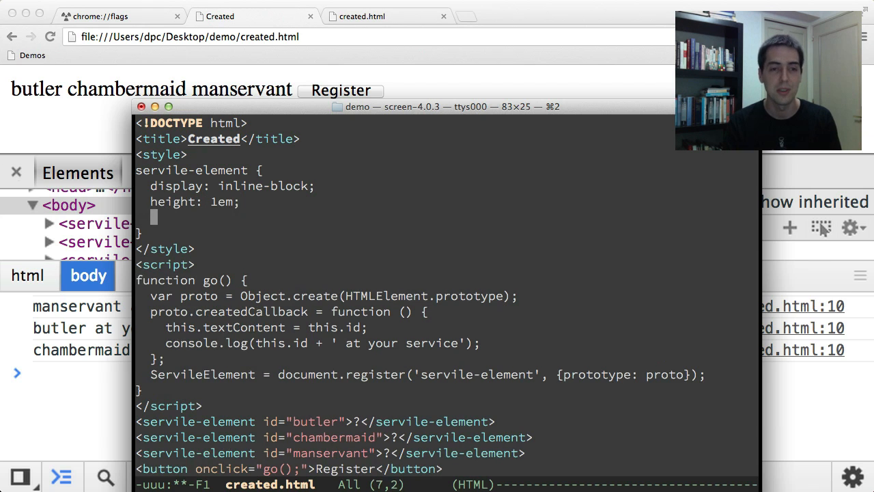
type("padding:")
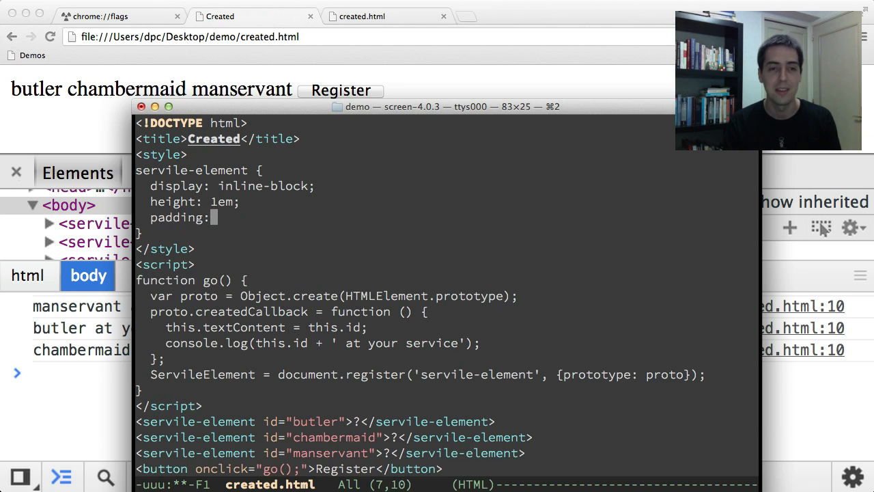
type("1ex")
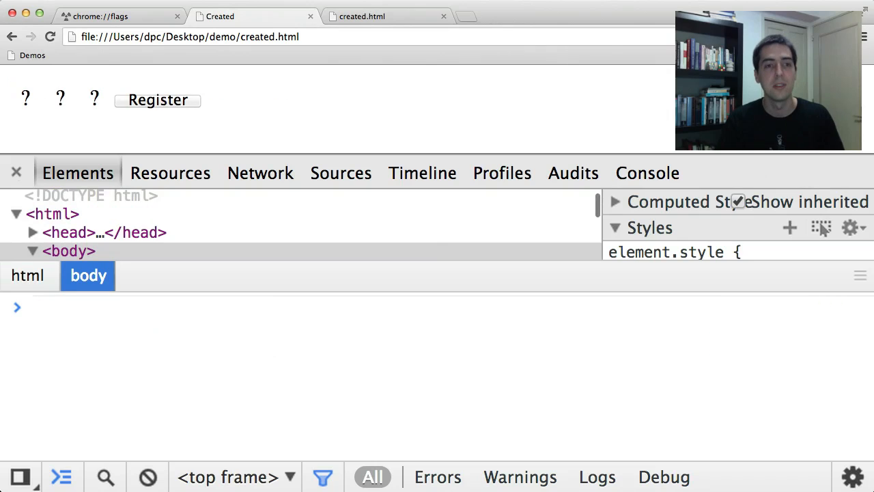
Register the elements so the spaced question marks become butler, chambermaid and manservant.
left_click(159, 100)
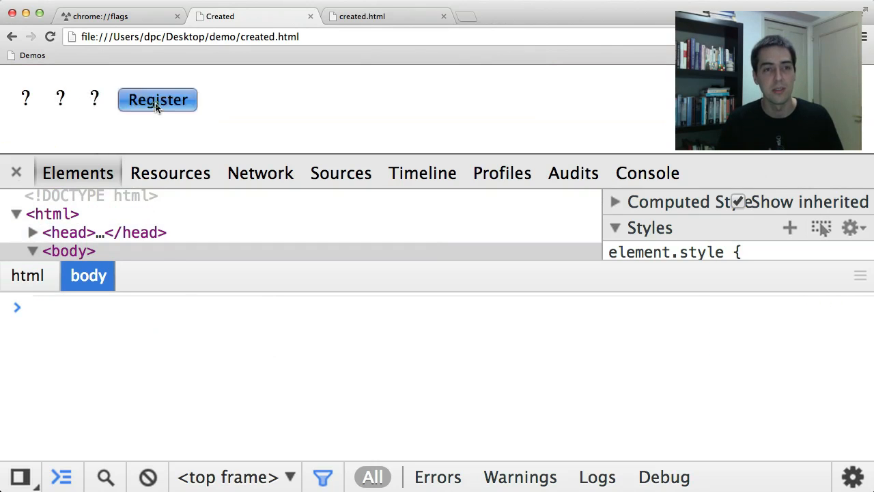
left_click(157, 100)
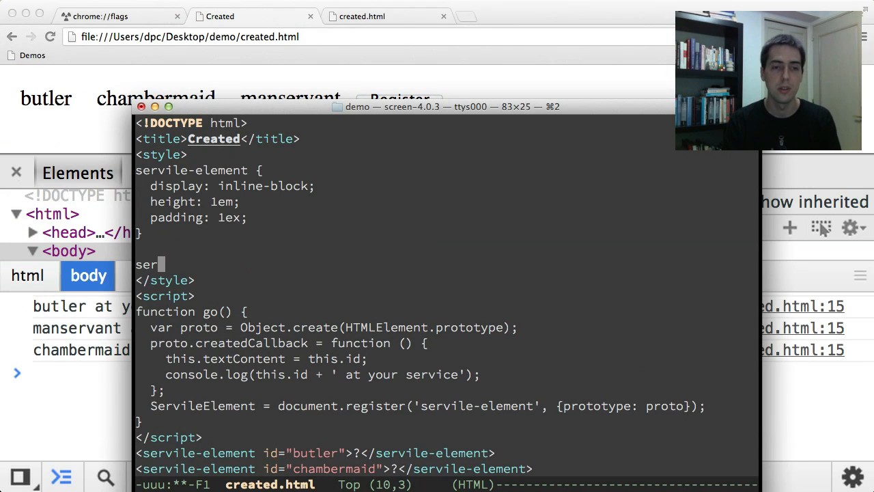
Write a servile-element:unresolved rule: width 2em, border 1px dashed grey, background lightgrey.
type("vile")
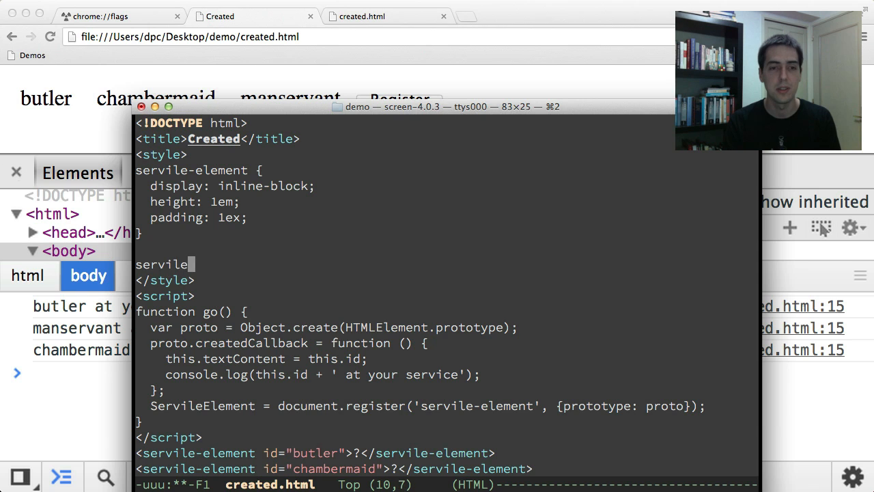
type("-element:unresolved {")
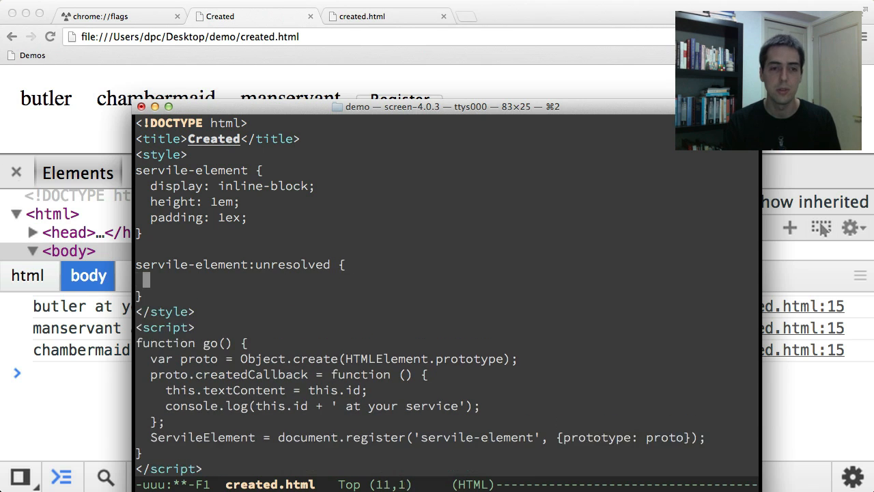
type("width")
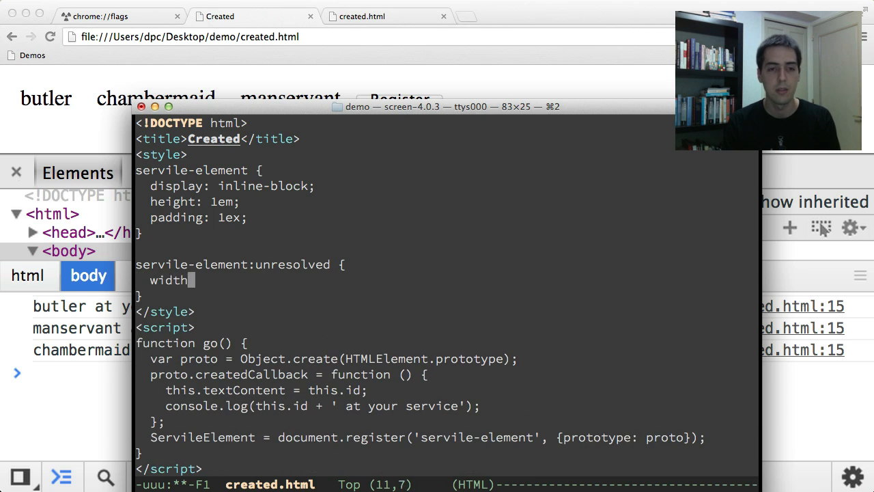
type(": 2em;")
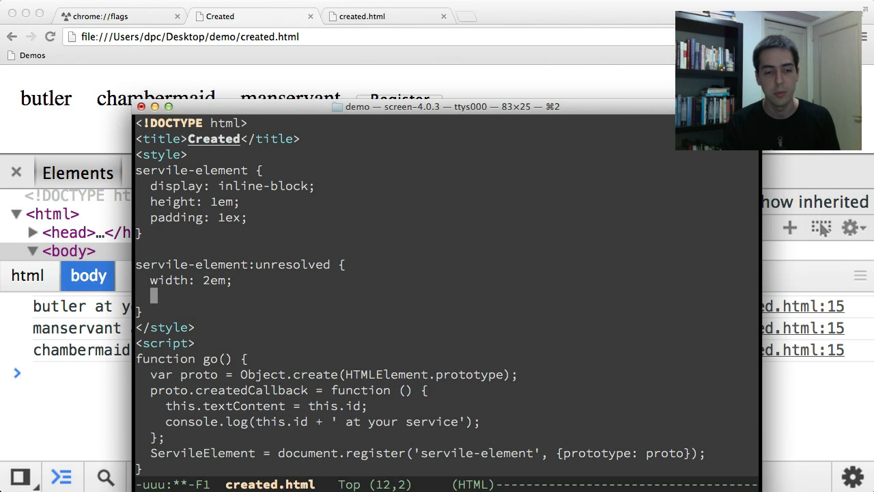
type("border")
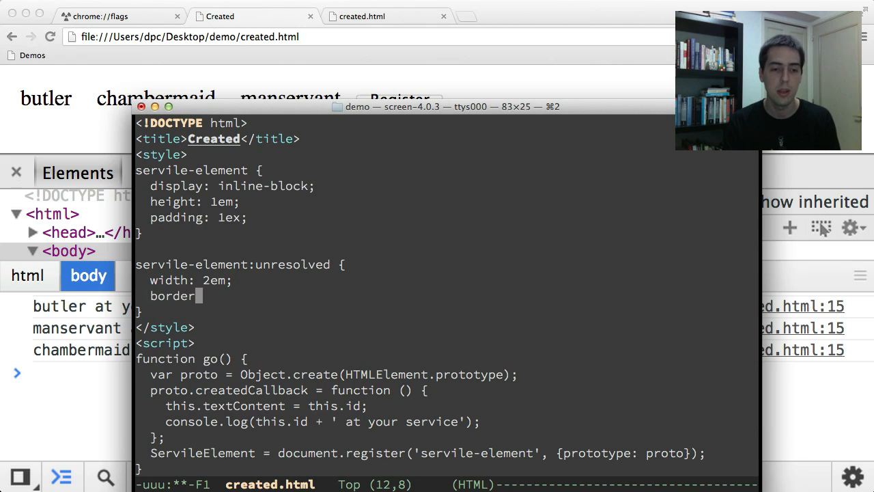
type("1px")
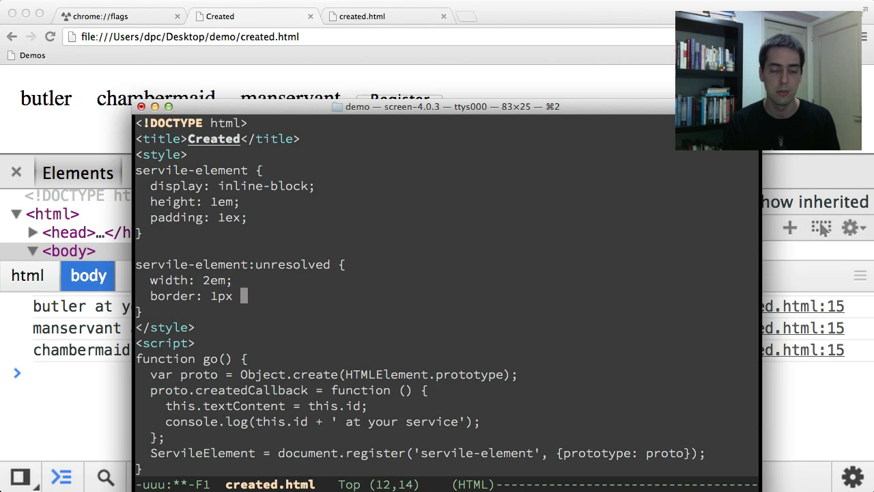
type("dashed")
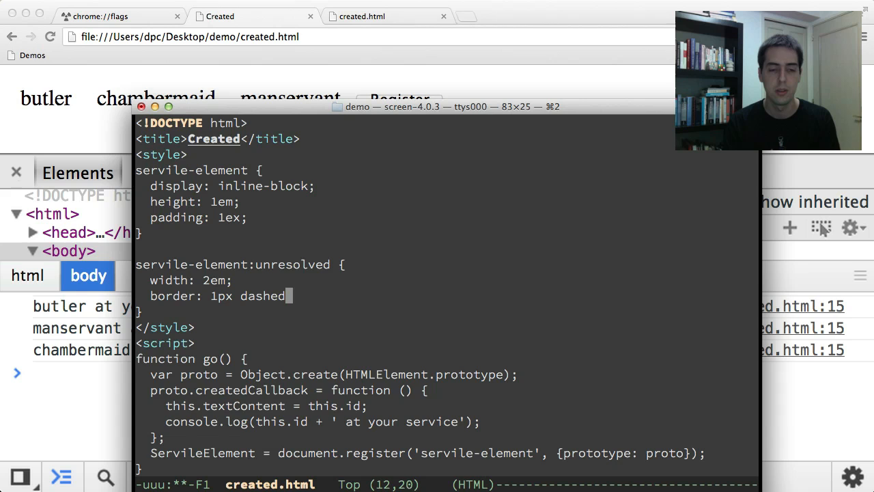
type("grey;")
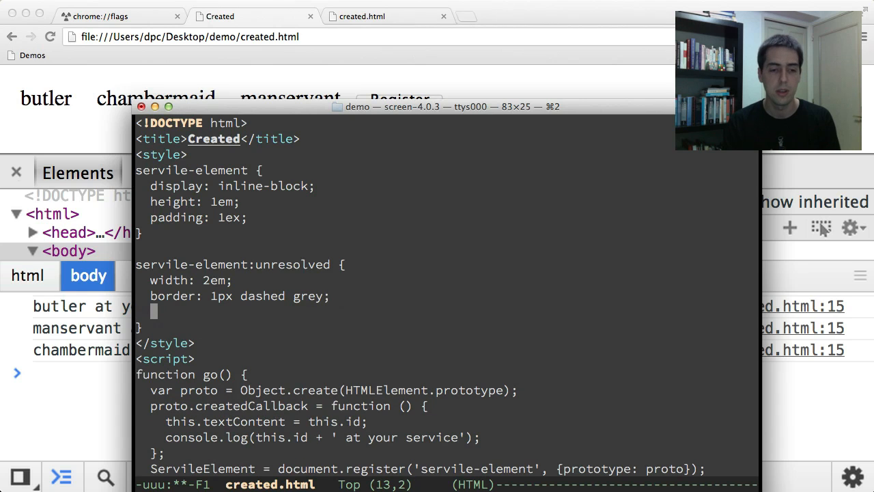
type("backgroun")
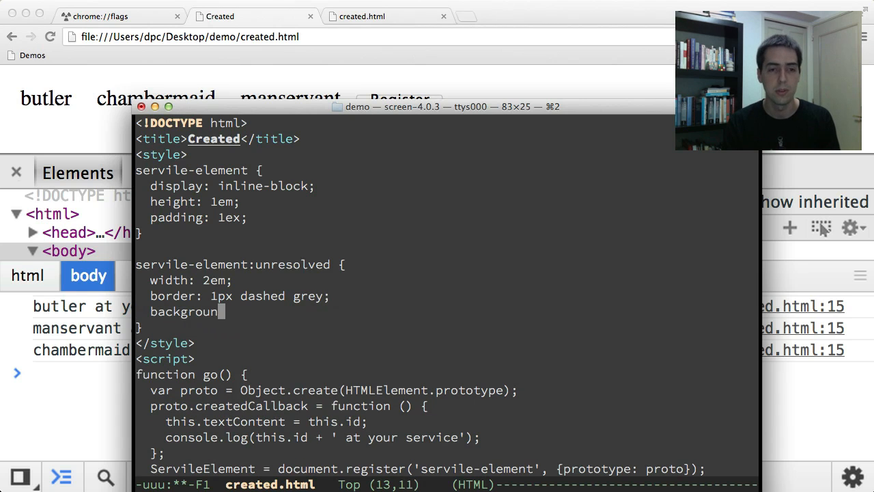
type(": lightgr")
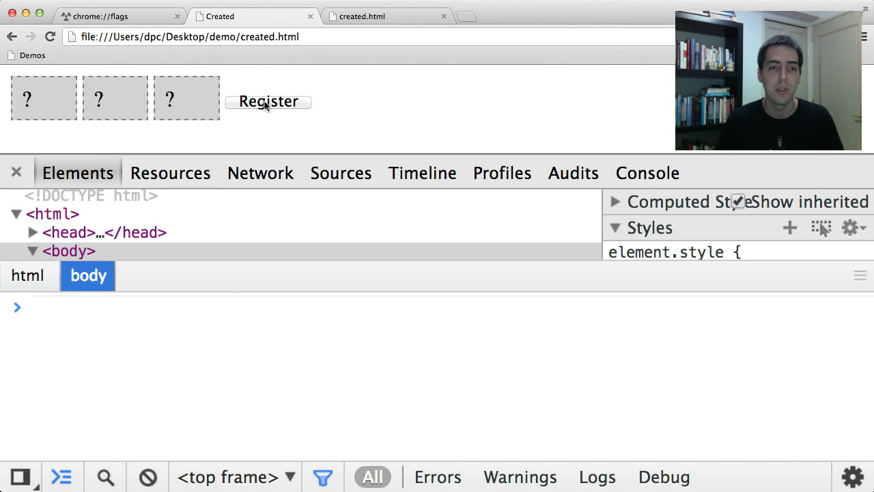
Register the elements so the dashed grey placeholder boxes resolve into the three names.
left_click(268, 102)
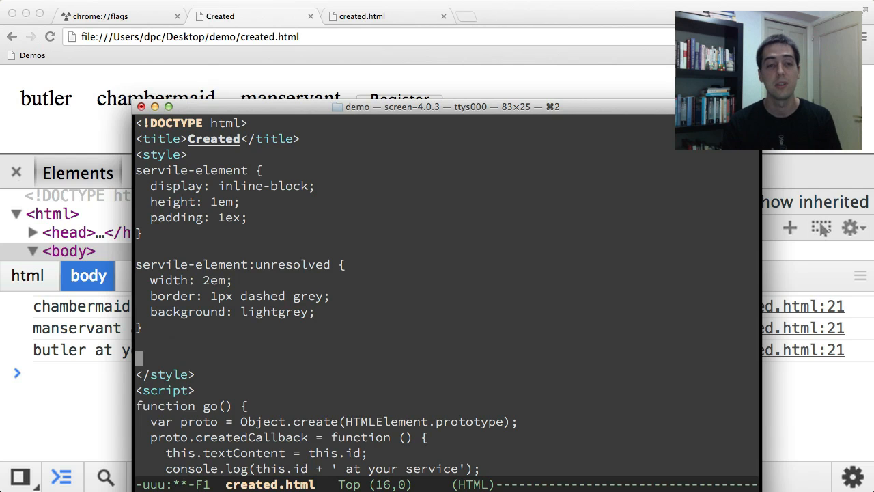
Write a servile-element:not(:unresolved) rule with border 1px solid green and background lightgreen.
type("seriv")
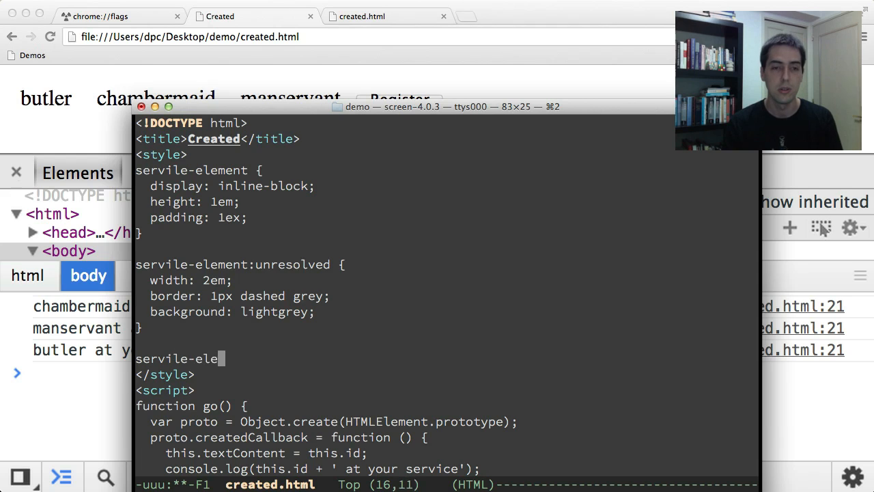
type("ment:not(:")
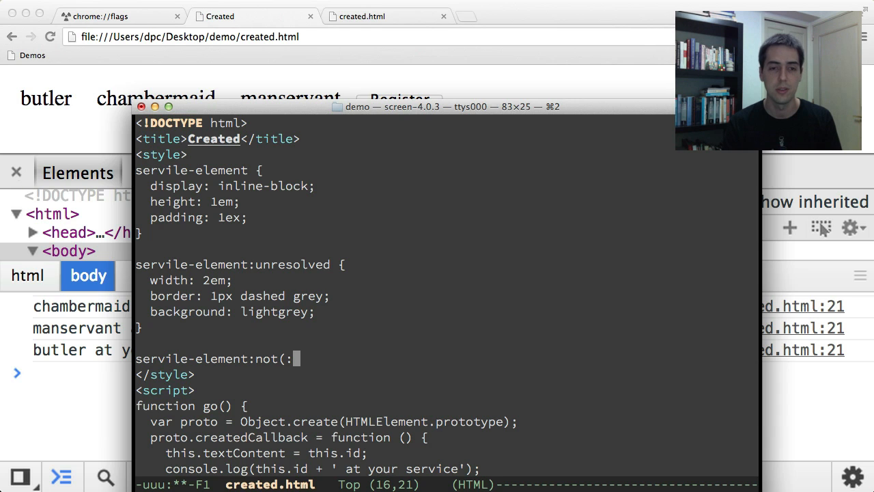
type("unresolved)")
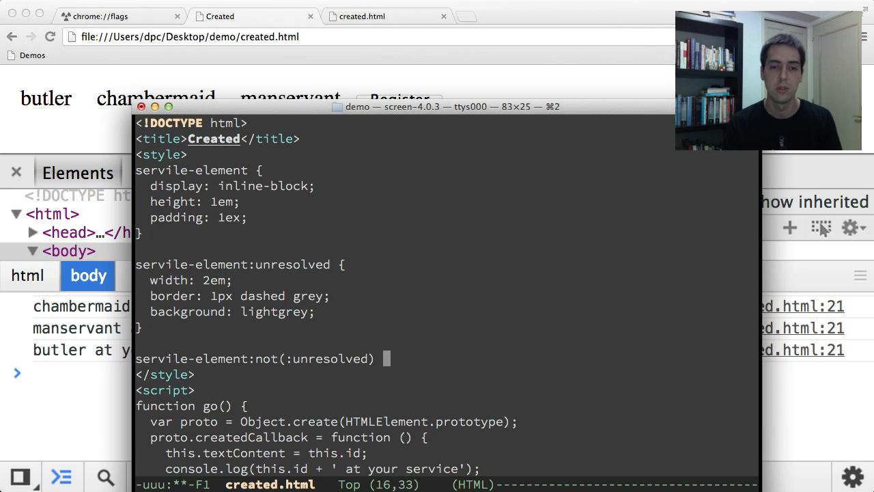
type("{")
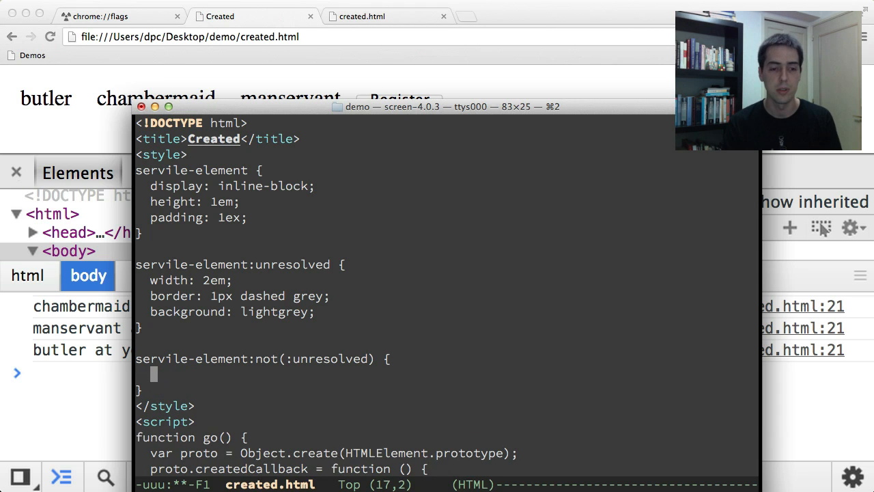
type("border:")
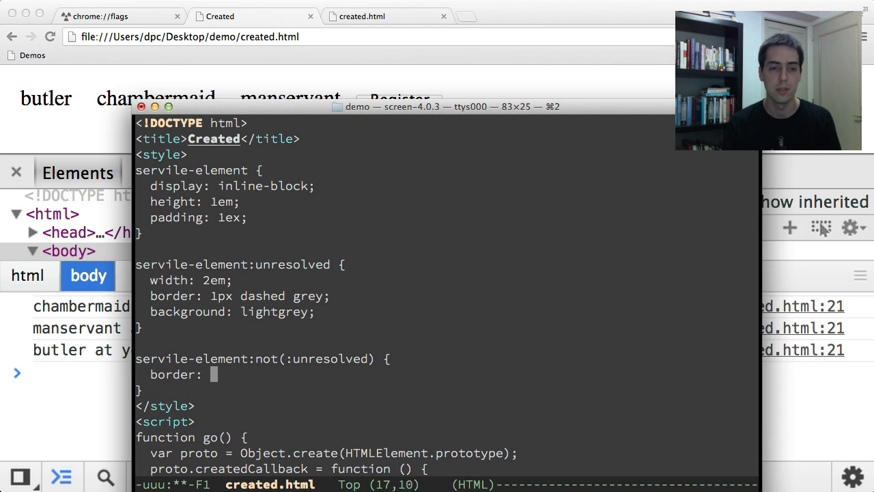
type("1px solid gren")
type("b")
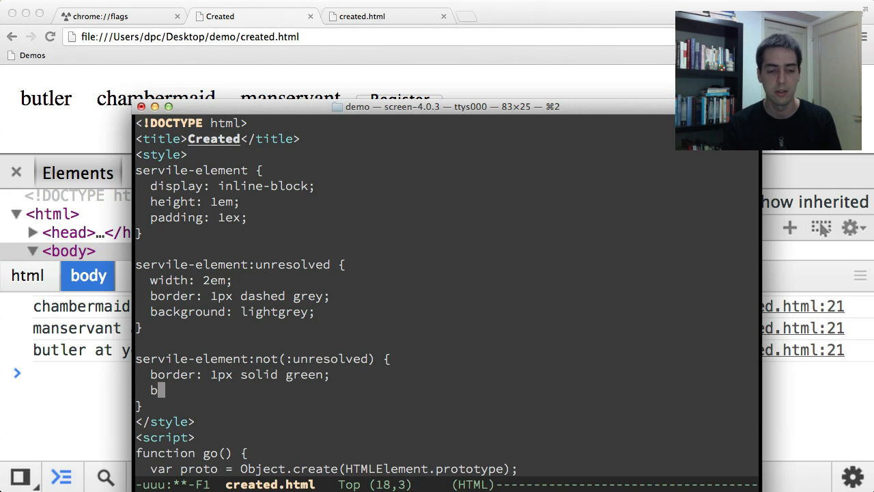
type("ackground:")
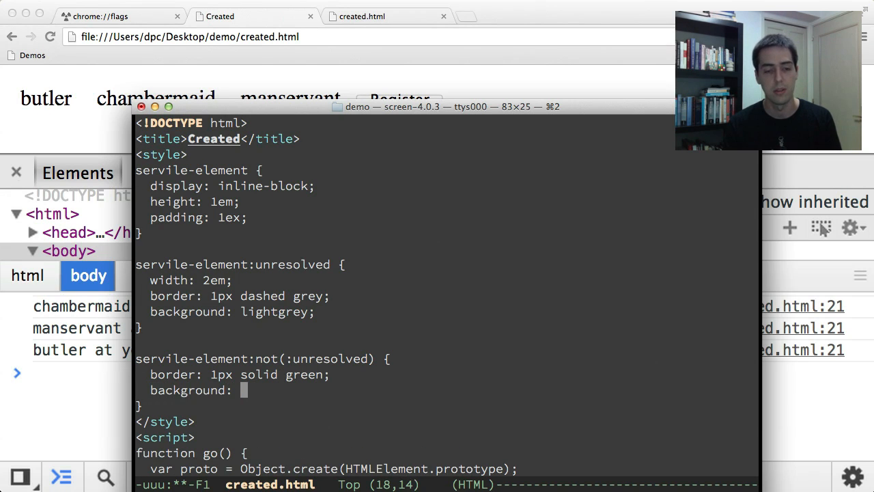
type("lightgreen")
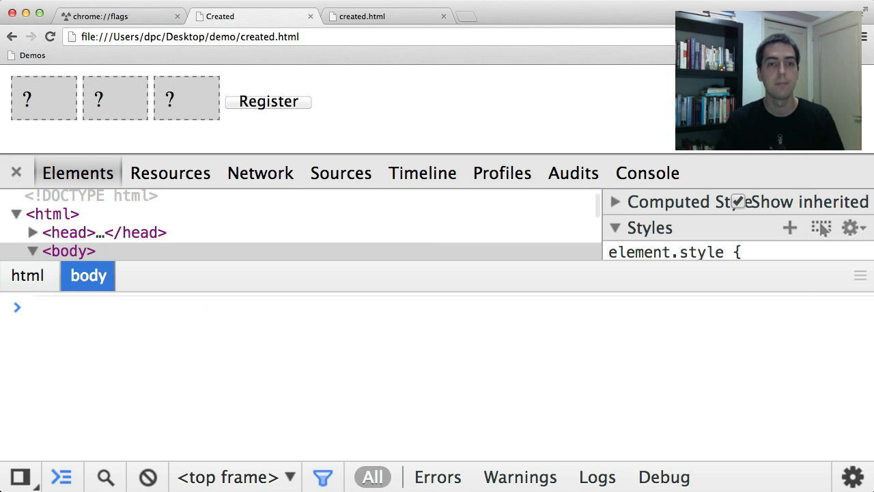
mouse_move(119, 92)
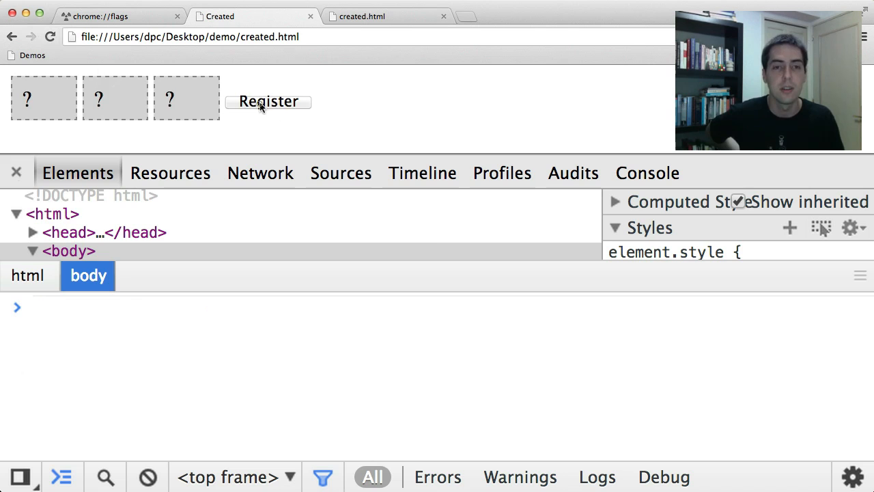
Register the elements into green name boxes logging their greetings, then bring up the page source.
left_click(267, 101)
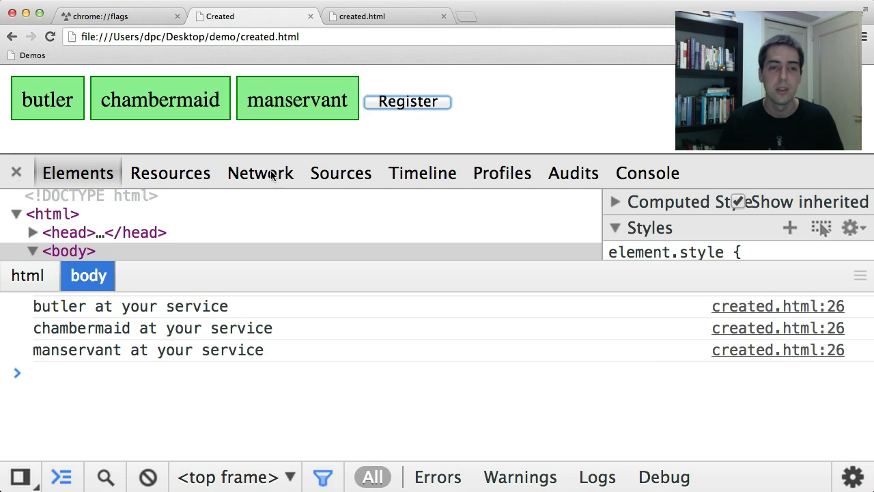
left_click(342, 172)
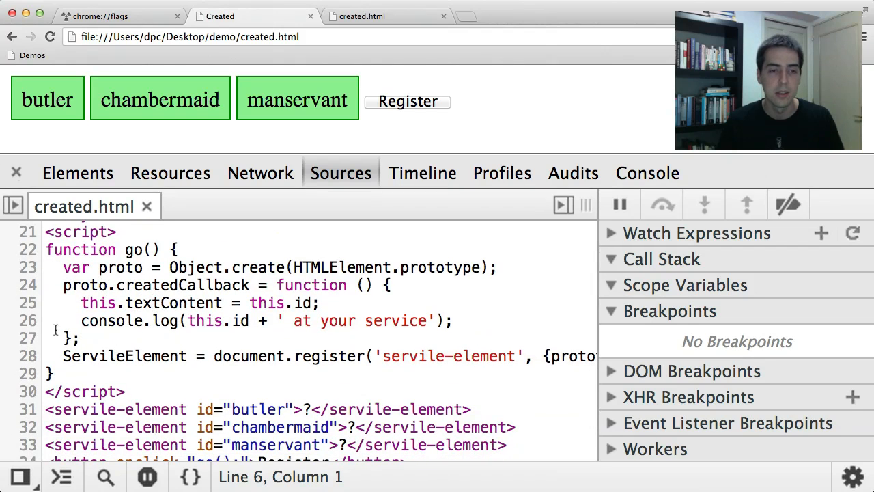
Reload the demo and register so execution pauses at the breakpoint after manservant upgrades.
left_click(30, 337)
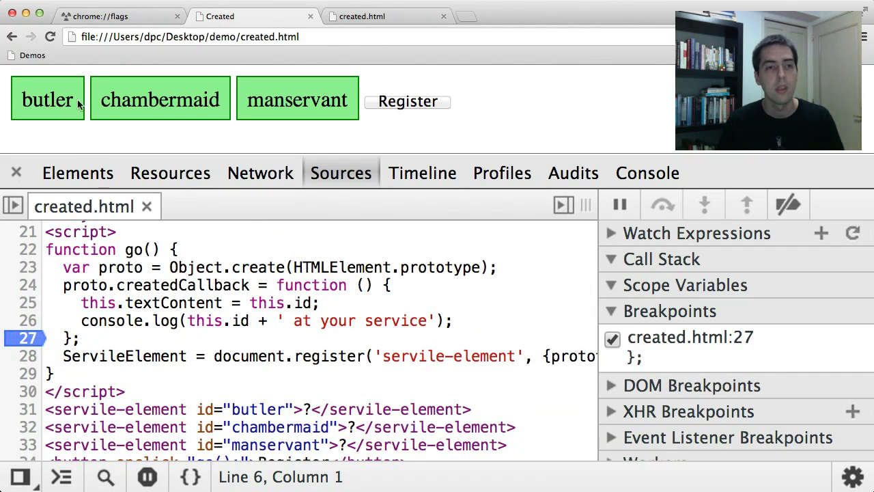
left_click(50, 37)
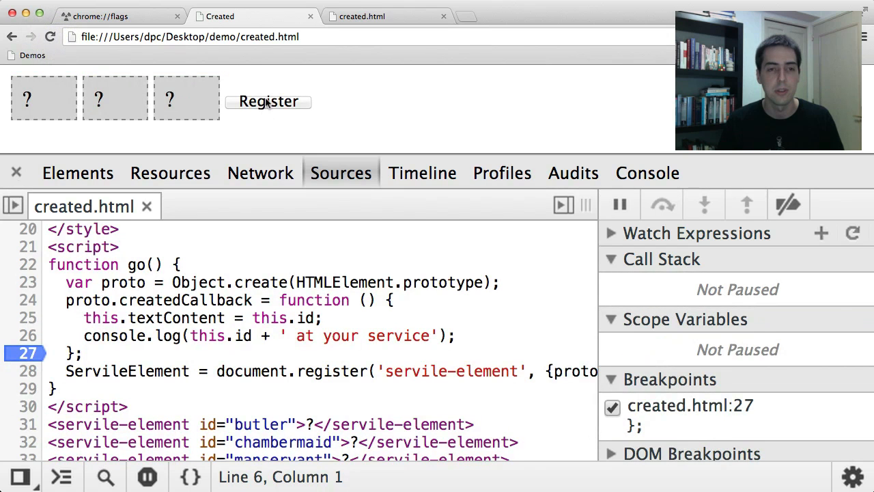
left_click(267, 101)
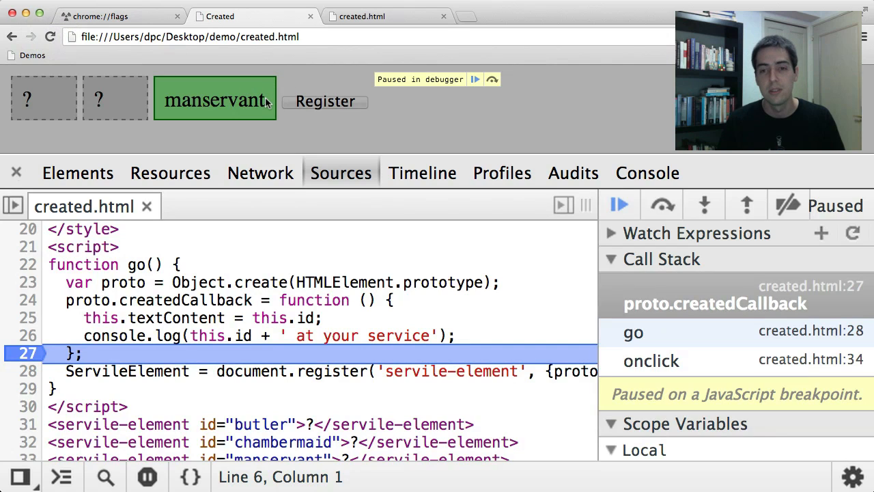
mouse_move(199, 93)
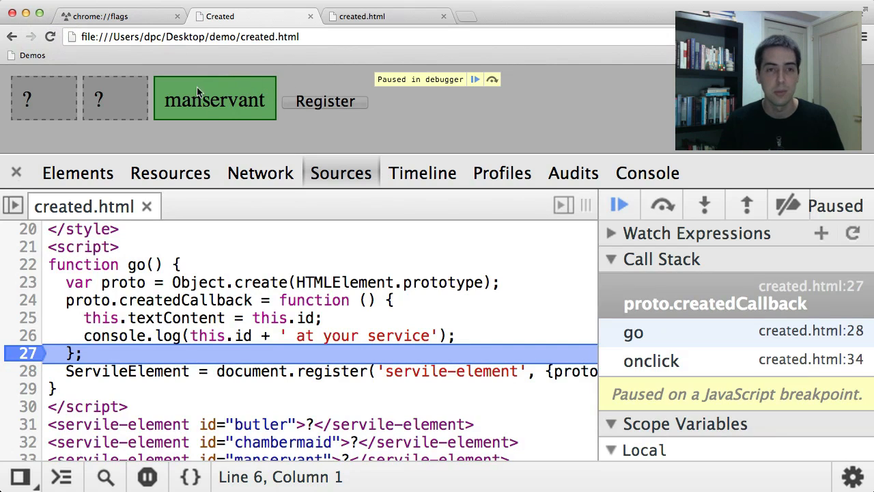
mouse_move(251, 134)
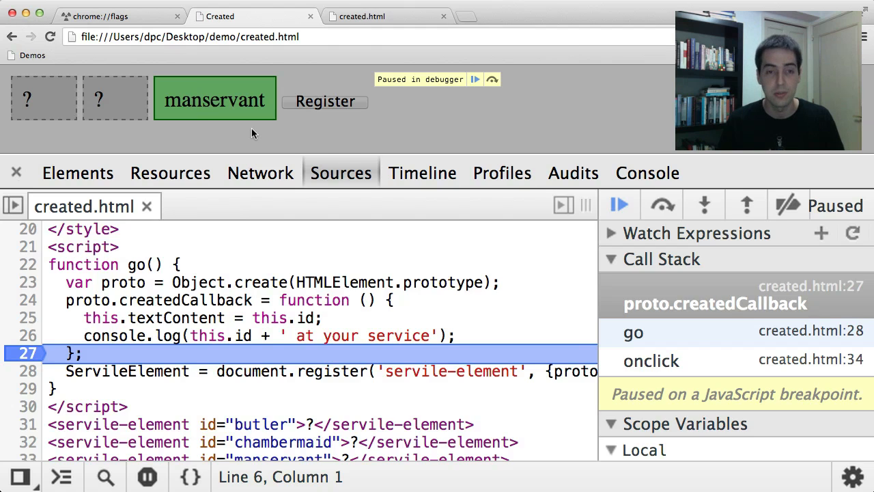
mouse_move(257, 95)
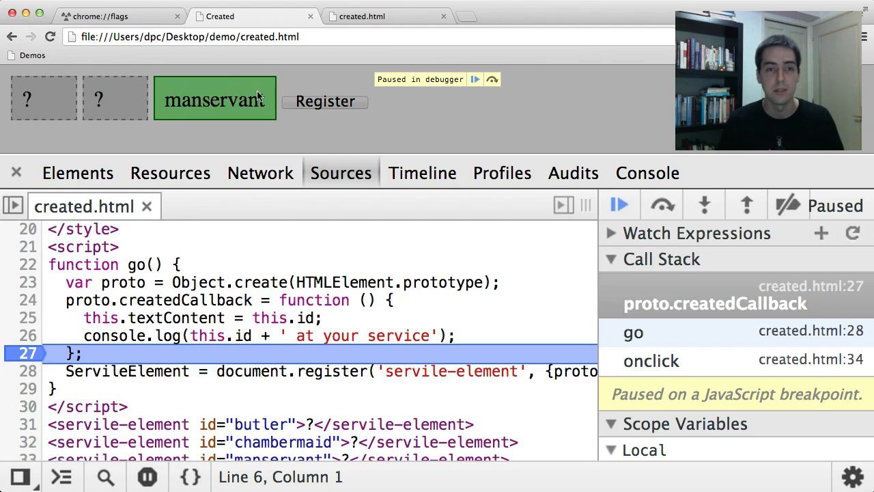
mouse_move(231, 126)
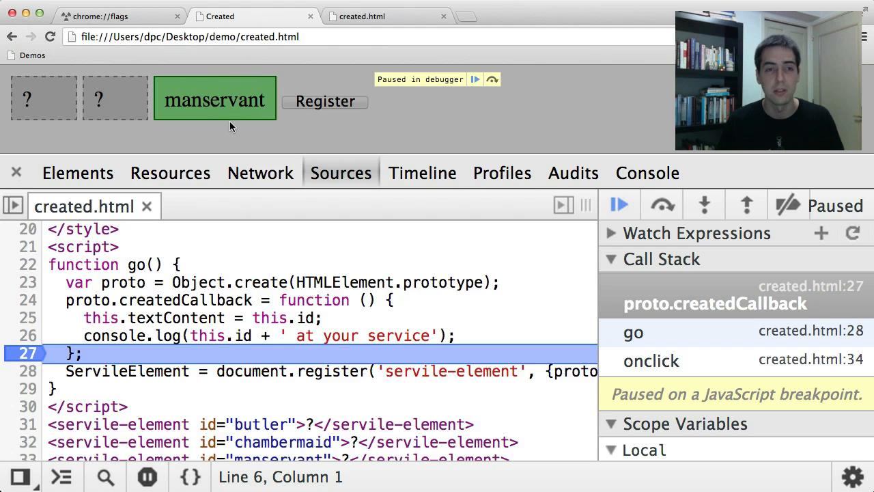
mouse_move(115, 91)
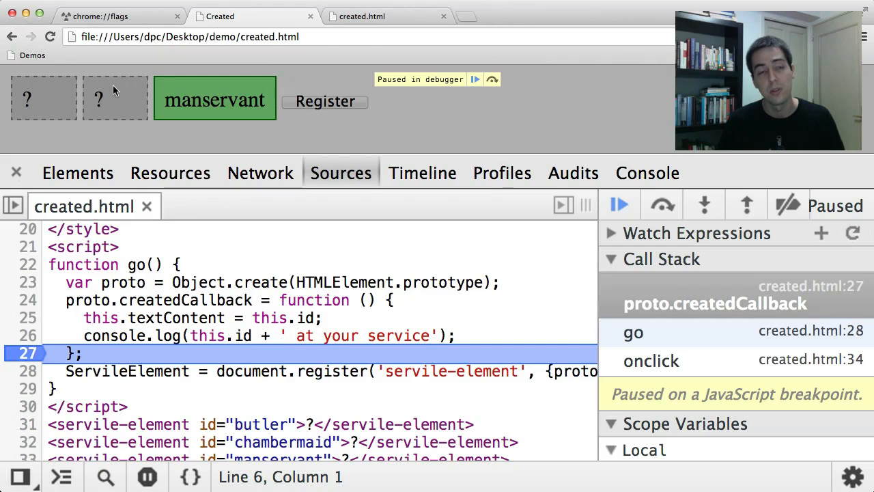
mouse_move(60, 93)
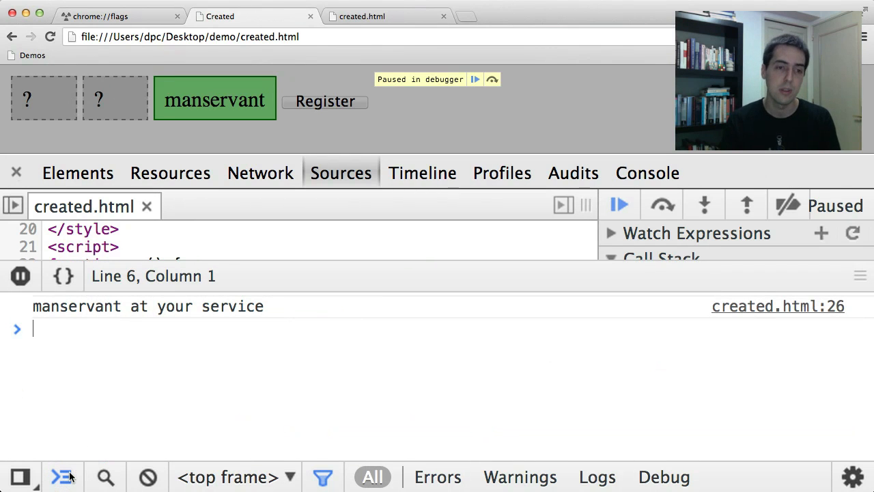
Run document.querySelector(':unresolved') in the console, which returns the still-unresolved butler element.
type("docue")
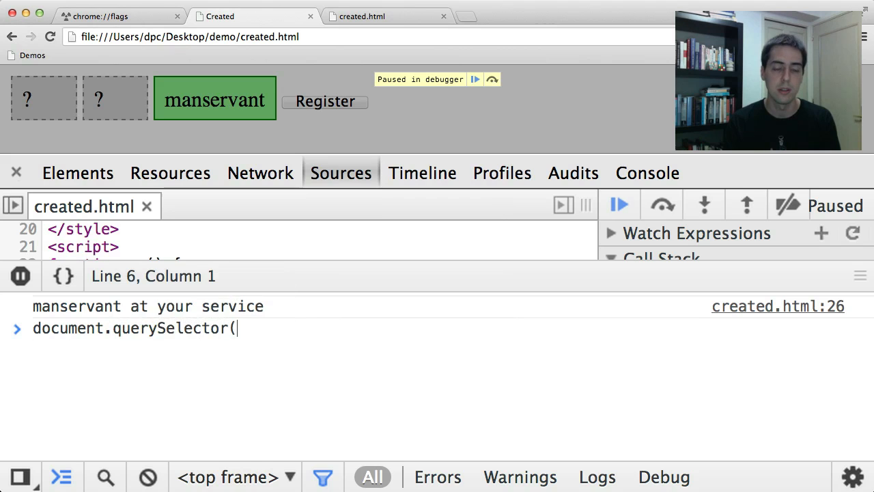
type("':unresolved'")
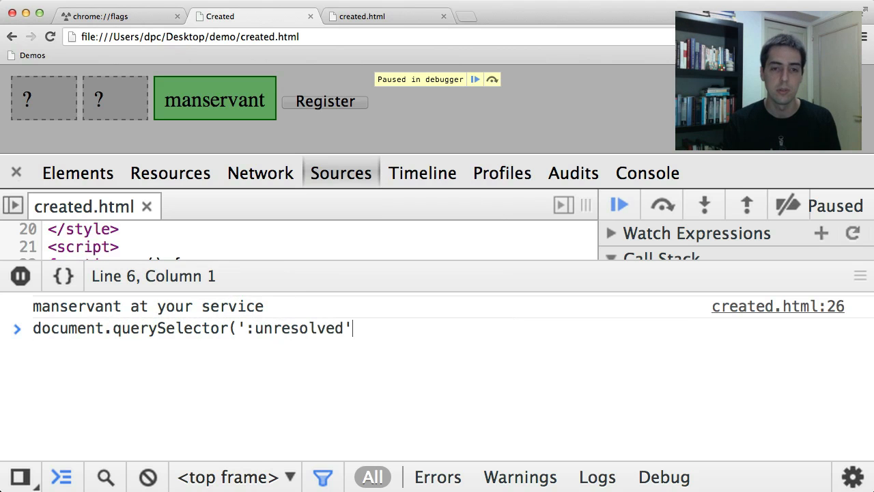
key("Enter")
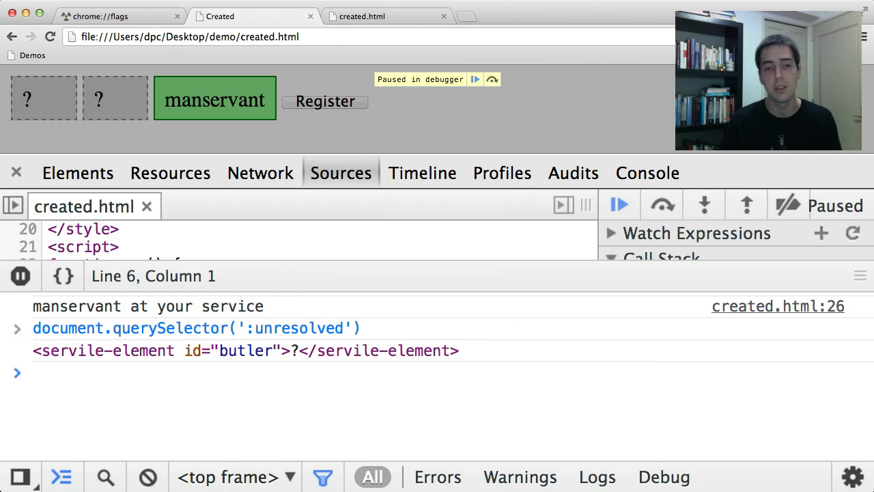
type("document.querySelector(':unresolved')")
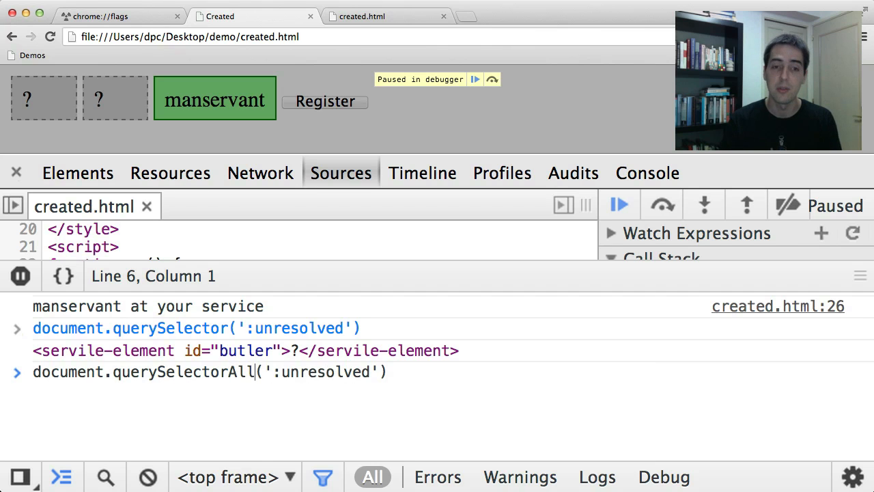
key("Enter")
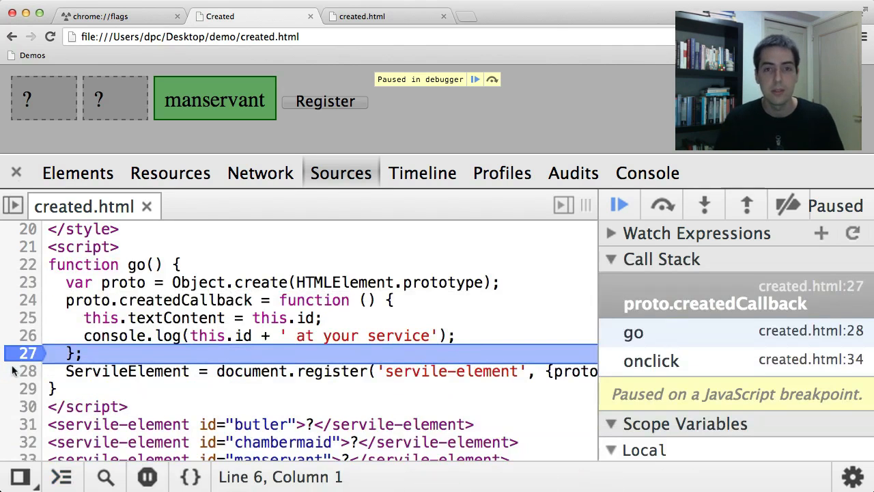
Resume script execution repeatedly until chambermaid and butler also upgrade into green boxes.
left_click(619, 205)
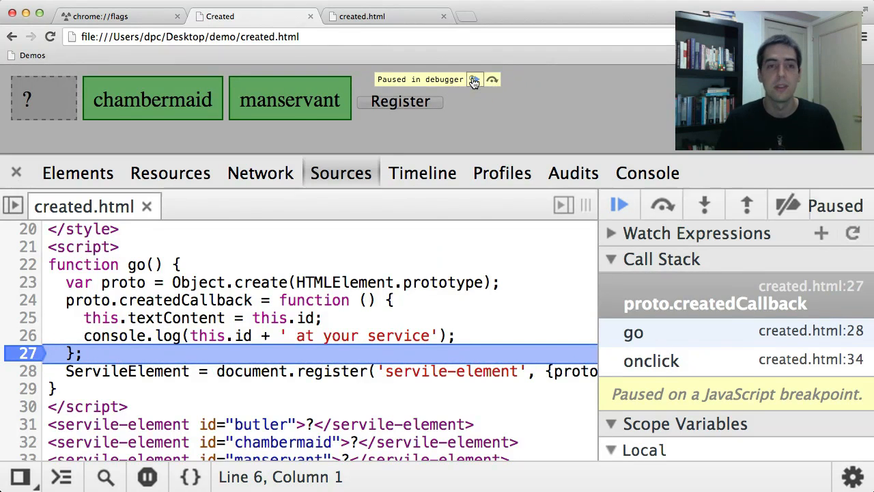
left_click(475, 79)
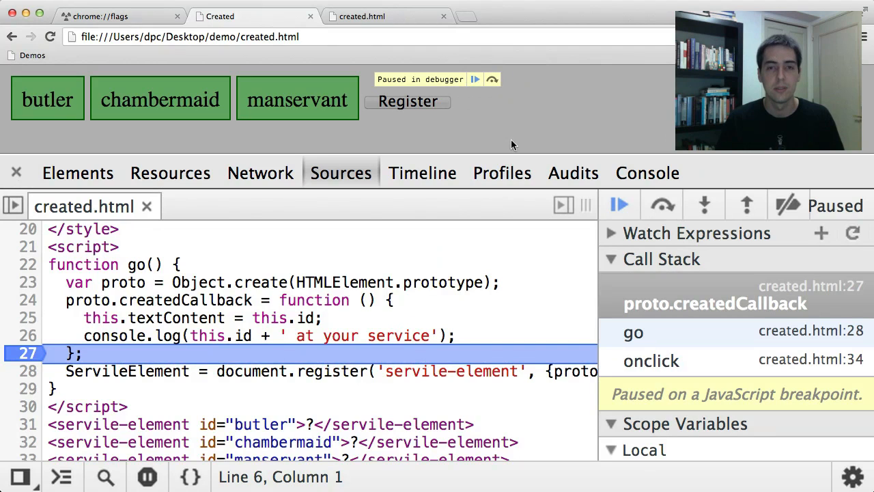
left_click(475, 79)
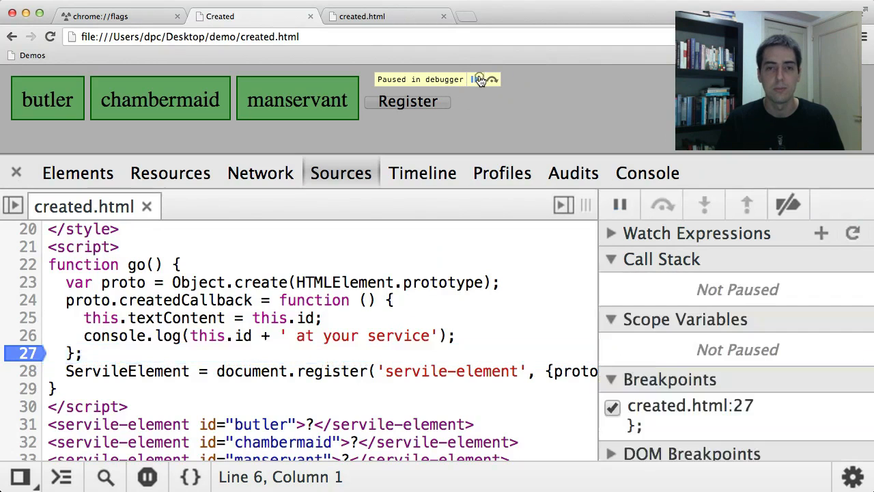
left_click(481, 79)
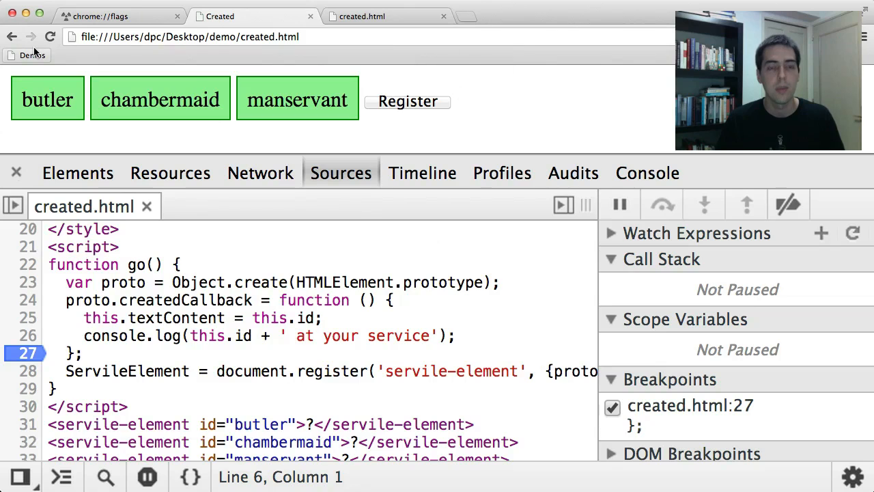
mouse_move(32, 55)
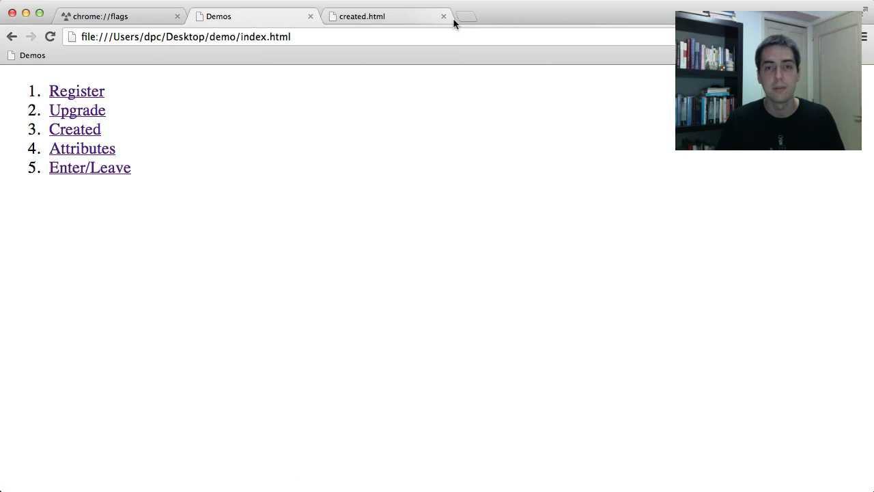
View the Attributes demo's source with its x-chatter attributeChangedCallback, then return to the demo page.
left_click(82, 148)
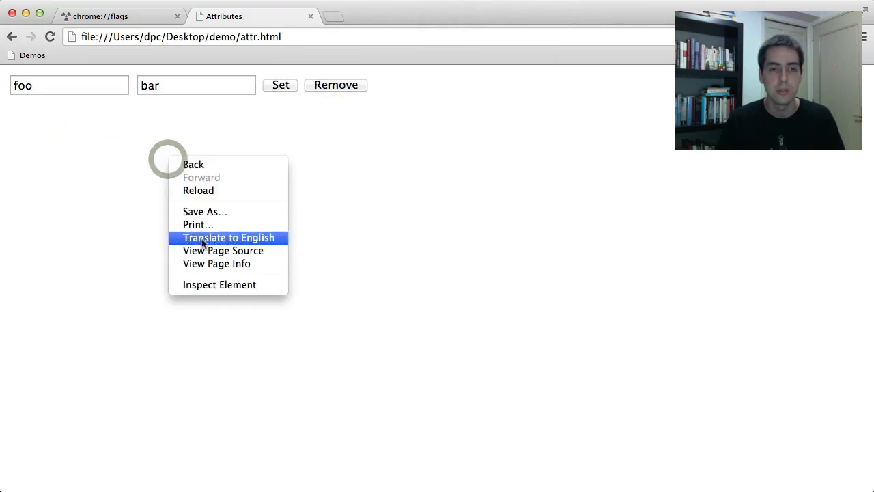
left_click(222, 250)
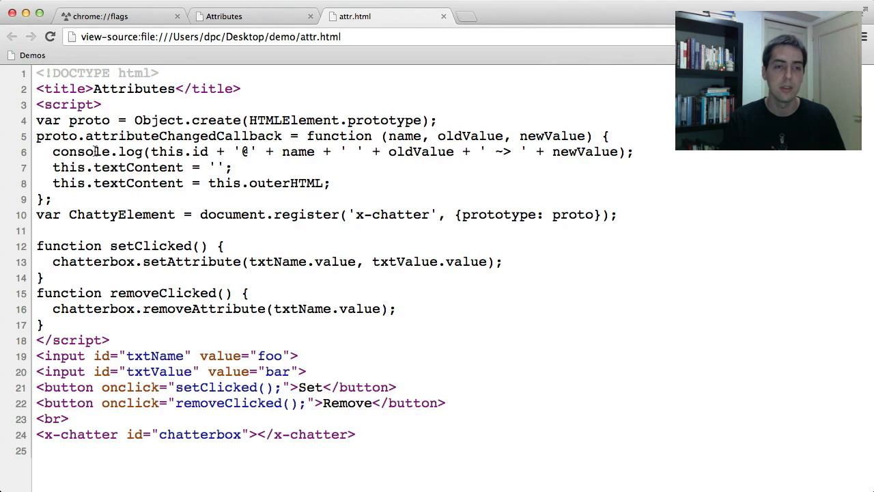
mouse_move(99, 217)
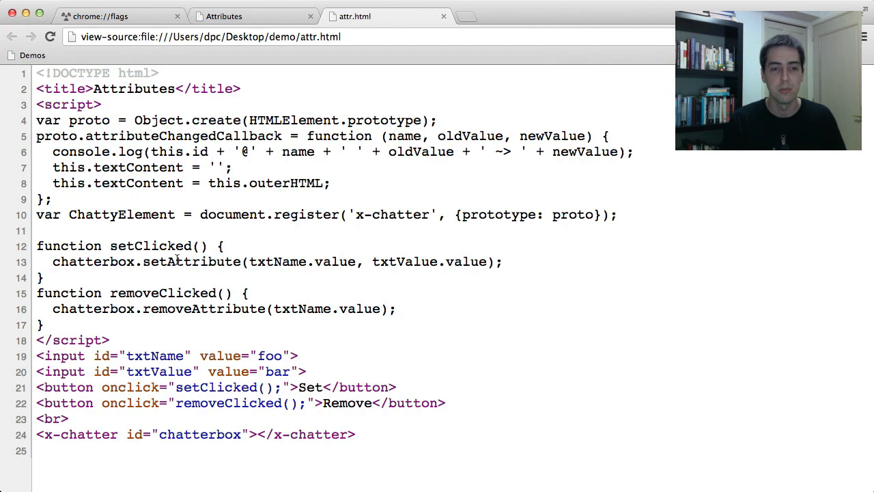
left_click(224, 17)
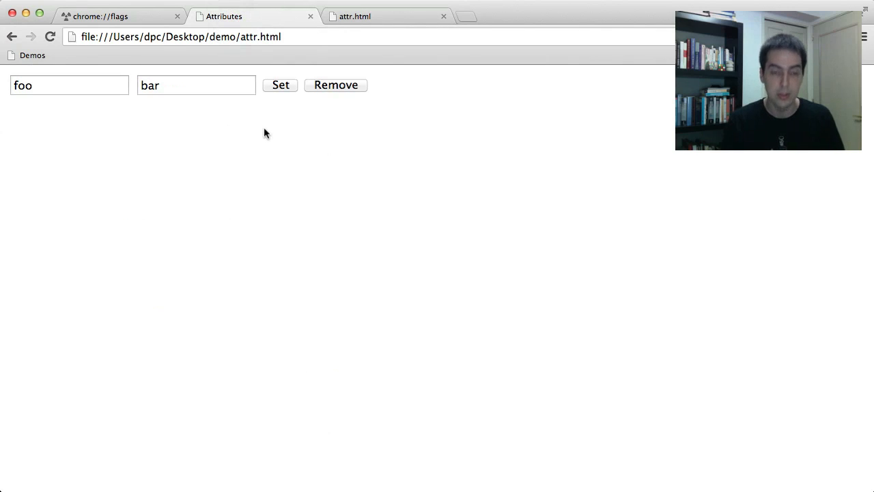
With the console open, set foo to bar and food to apple, each change logged.
key("F12")
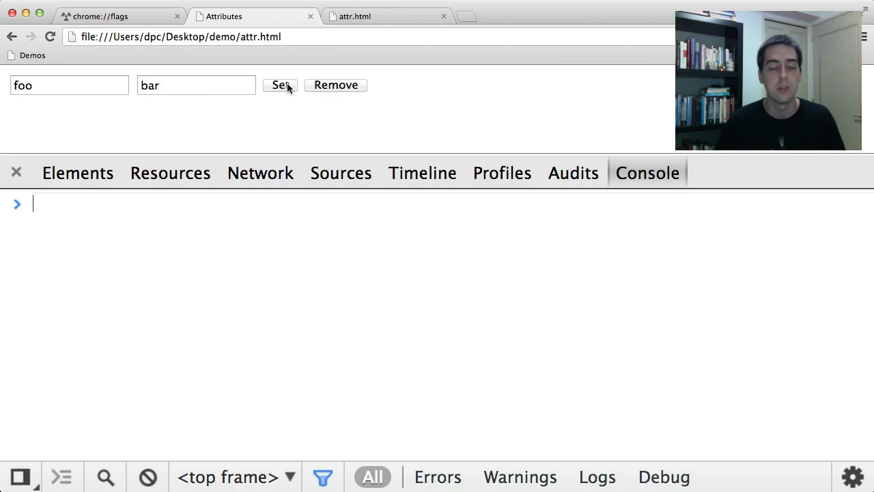
left_click(278, 84)
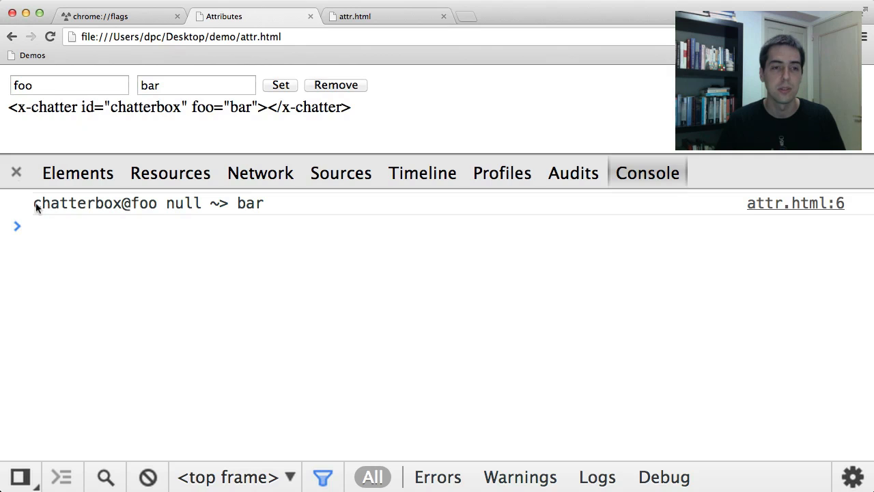
mouse_move(120, 210)
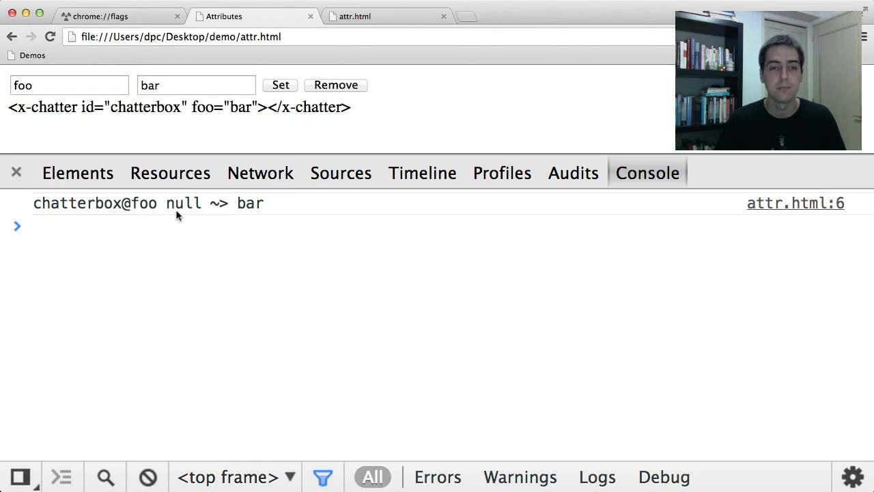
mouse_move(243, 197)
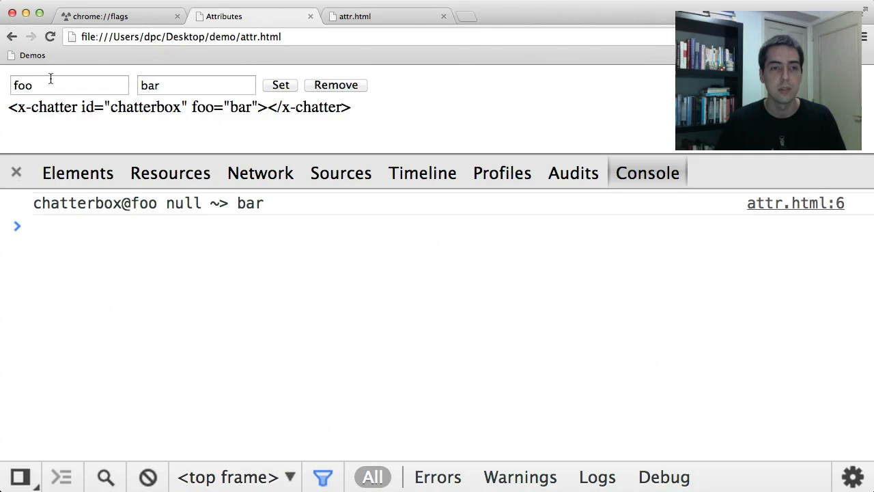
type("a")
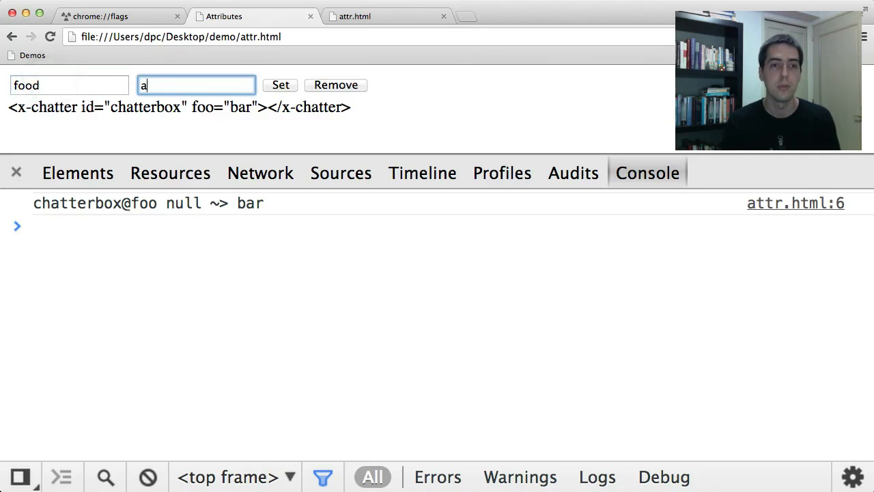
type("pple")
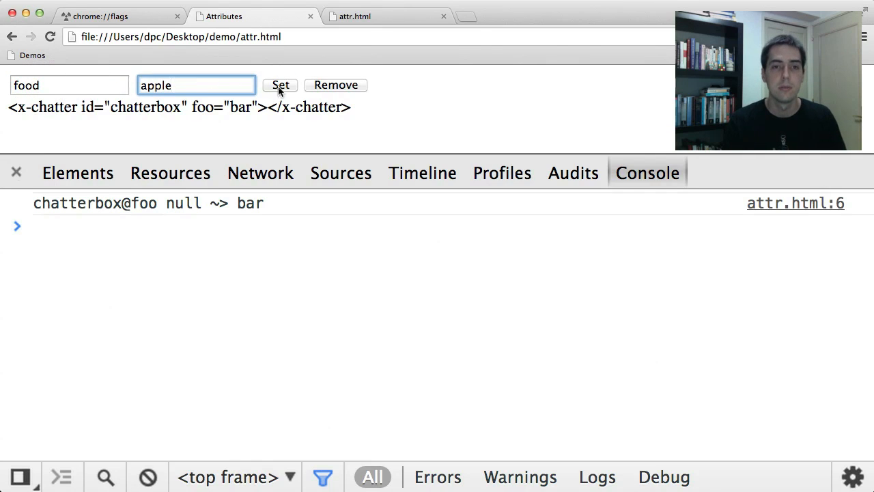
left_click(280, 85)
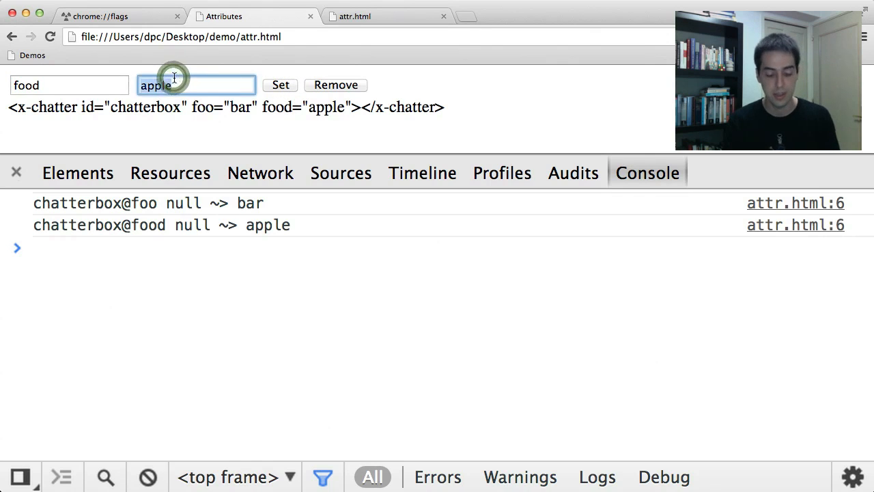
Update food to banana and remove foo, leaving only food="banana" with both changes logged.
type("banana")
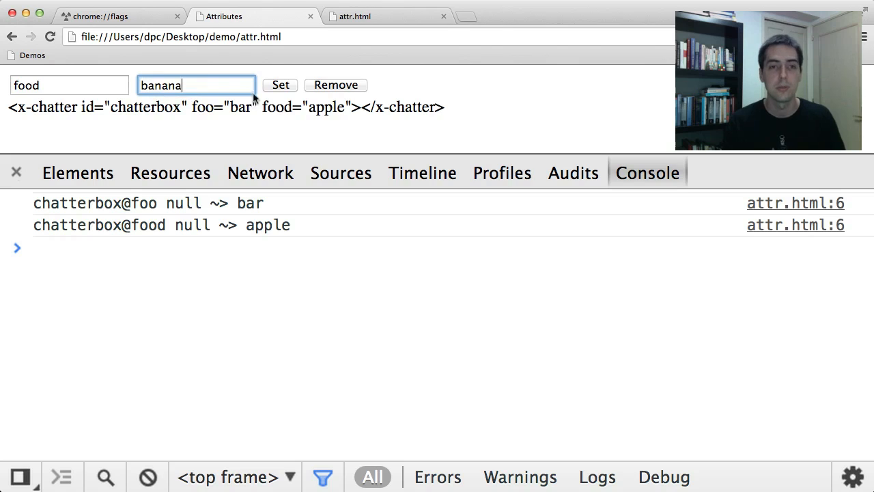
left_click(280, 84)
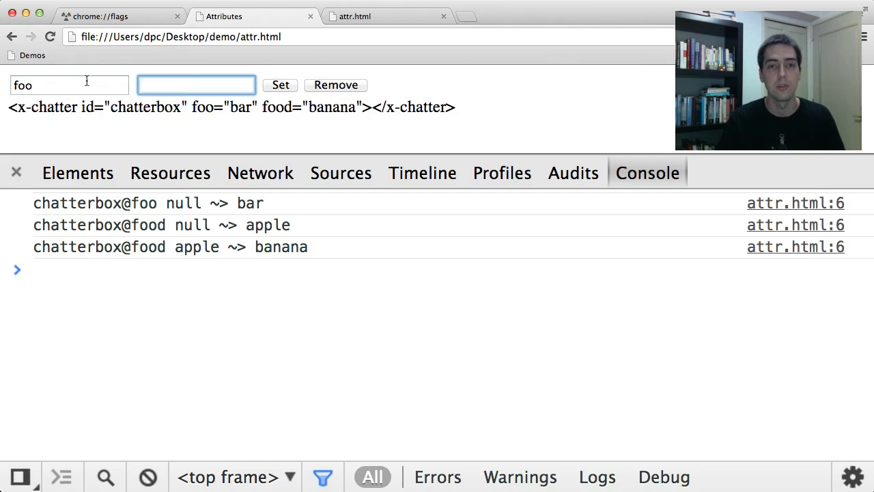
left_click(336, 85)
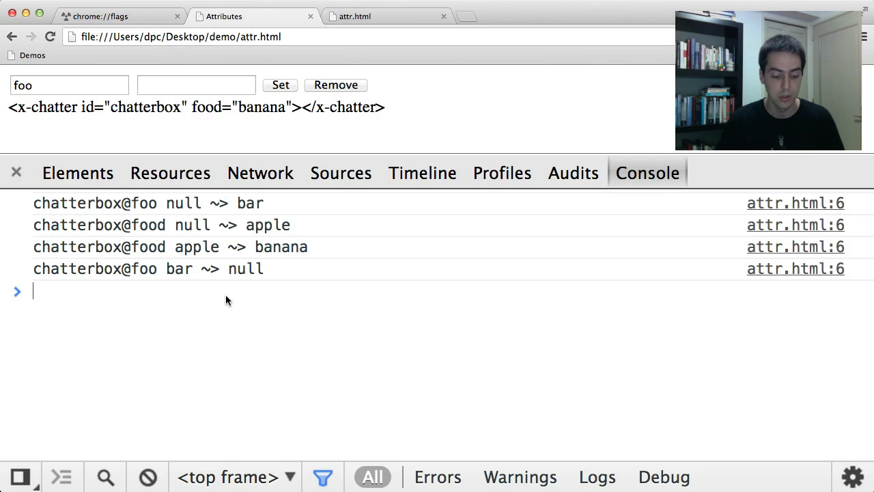
Run chatterbox.classList.toggle('blah') and toggle('pow') in the console, giving class="blah pow".
type("chatter")
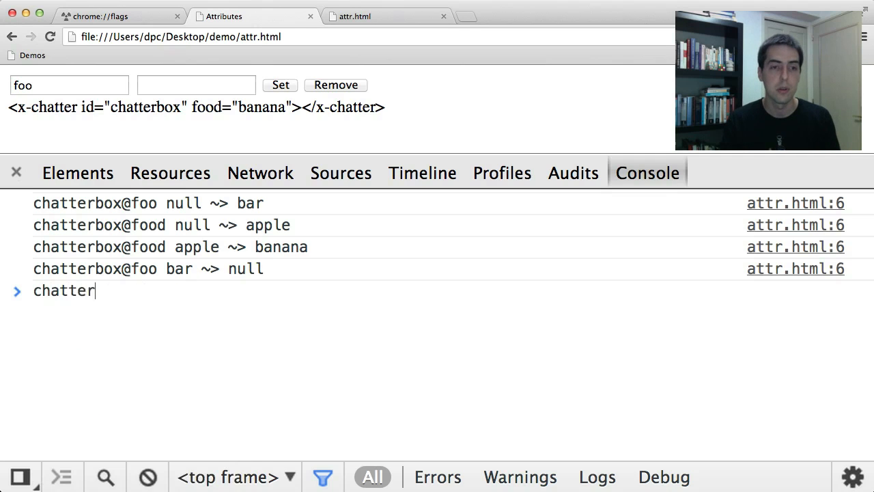
type("box.classList")
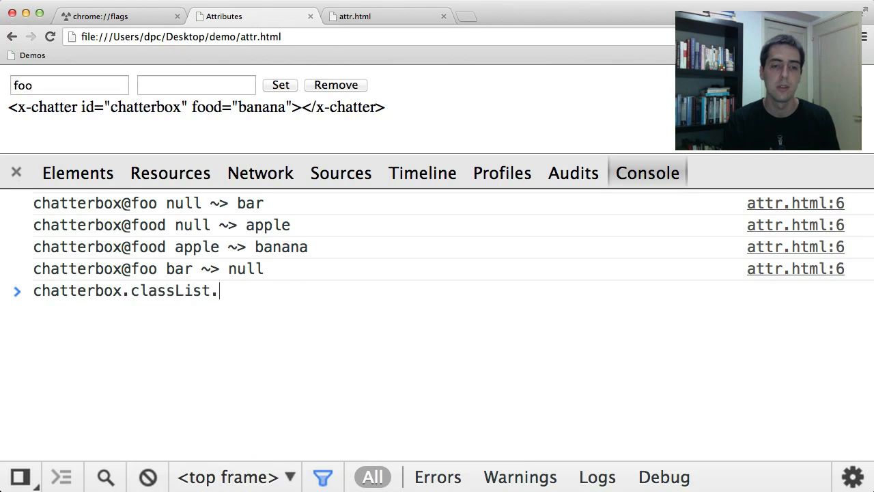
type(".")
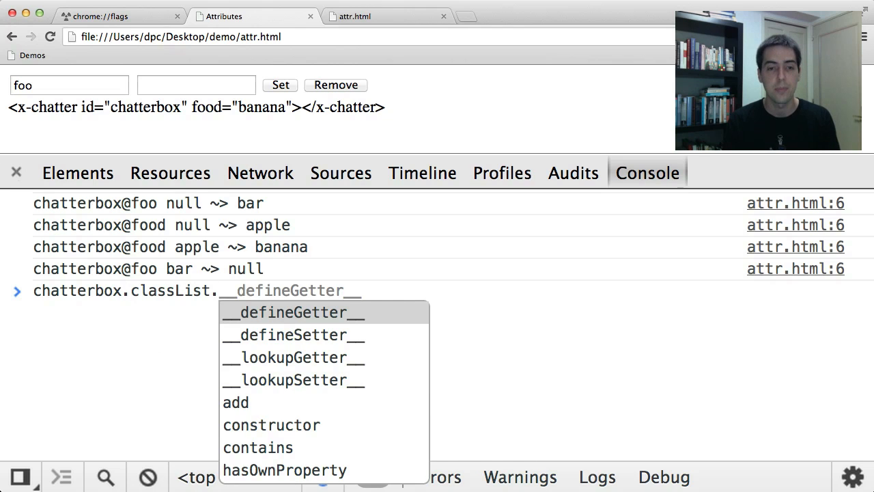
type("toggle")
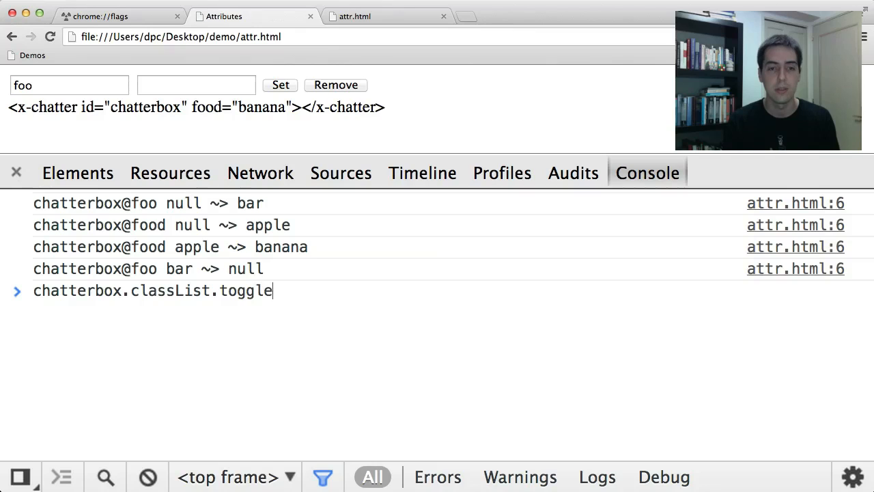
type("('")
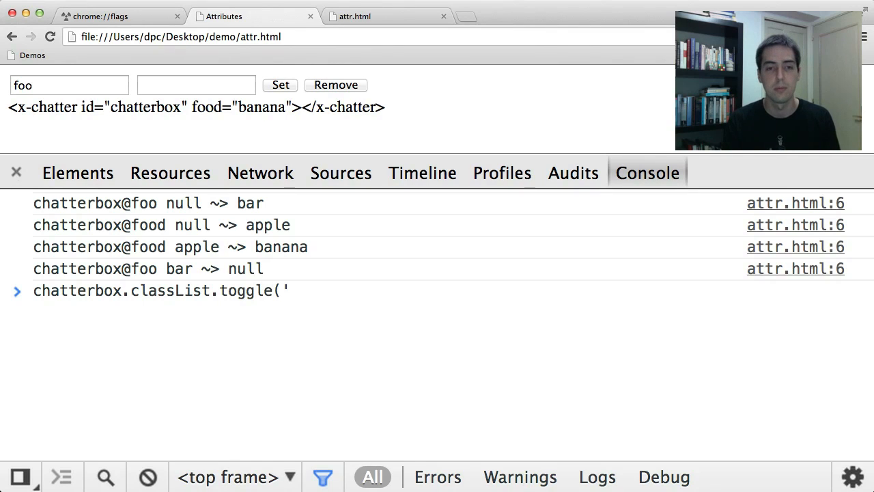
type("blah')")
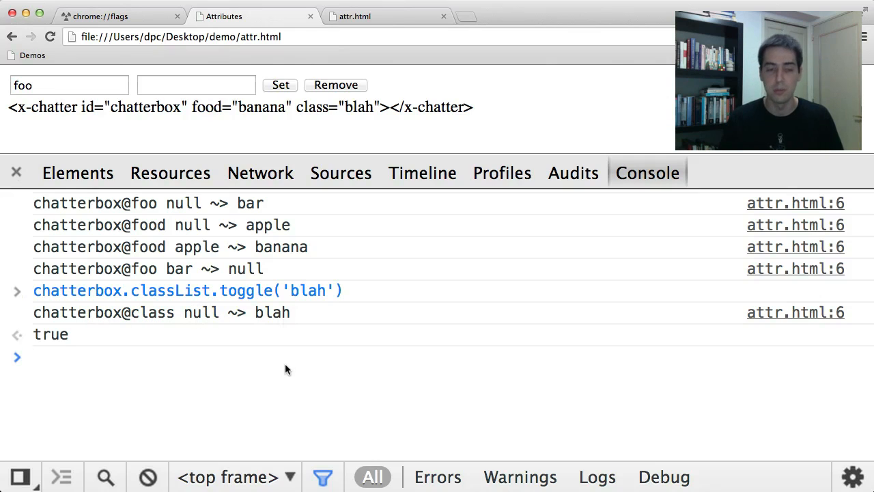
type("chatterbox.classList.toggle('bl')")
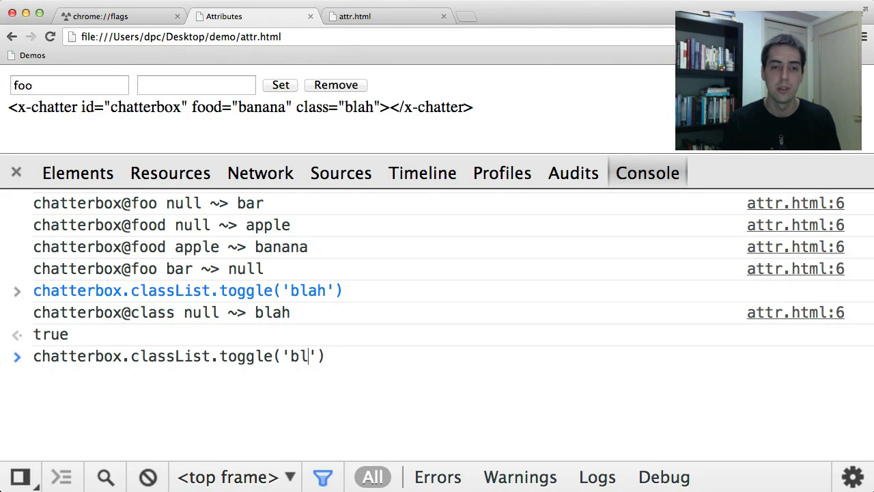
type("pow")
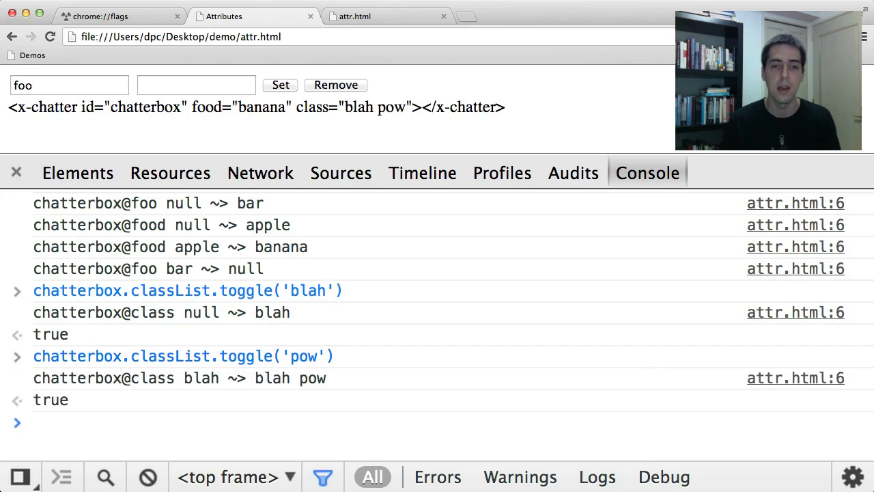
mouse_move(276, 377)
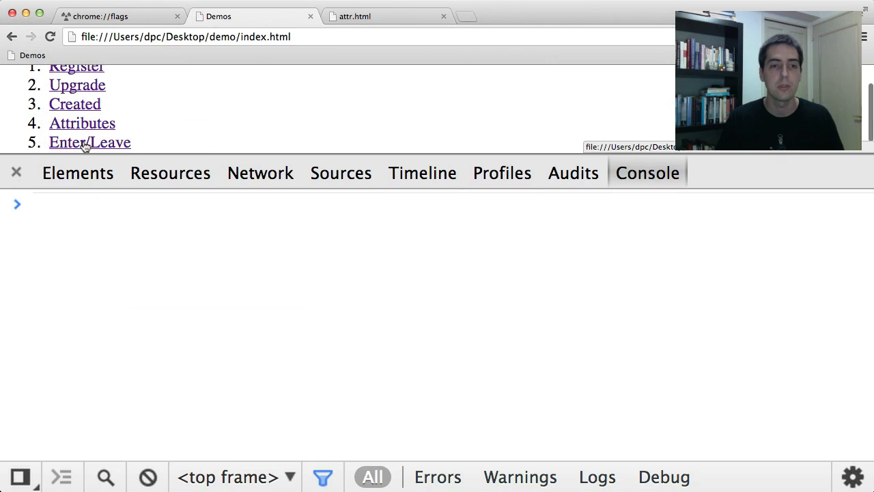
Open the Enter/Leave demo and inspect its element structure.
left_click(90, 142)
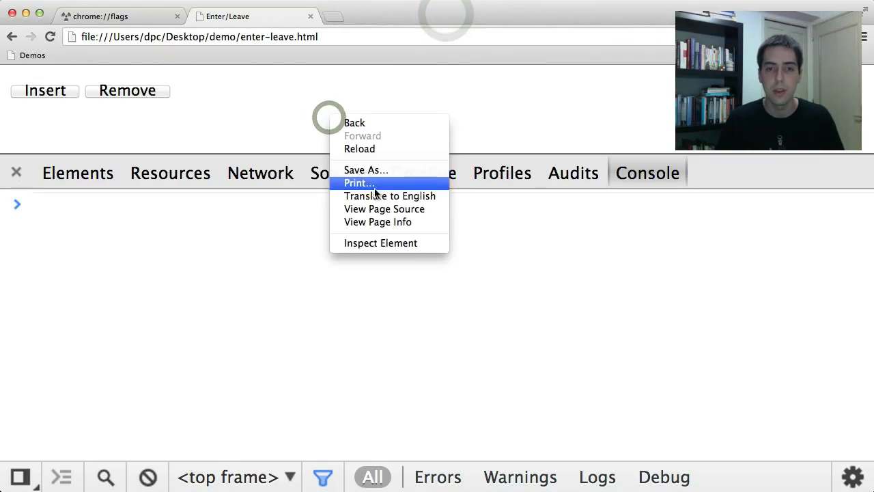
mouse_move(379, 243)
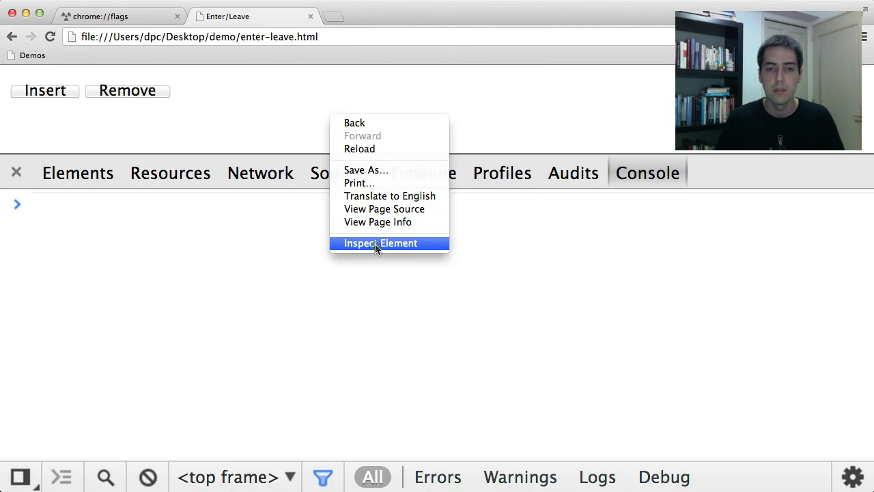
left_click(379, 243)
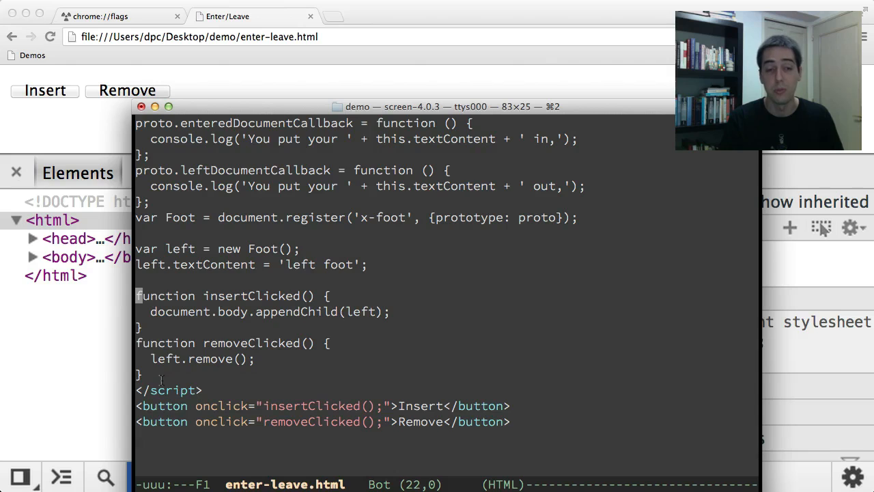
mouse_move(245, 89)
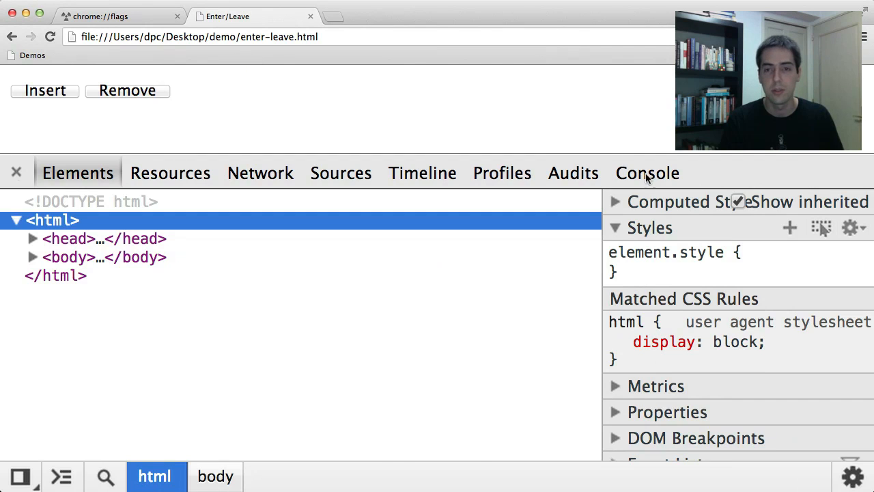
Insert, remove and reinsert the left foot element, logging 'in', 'out', then 'in'.
left_click(647, 172)
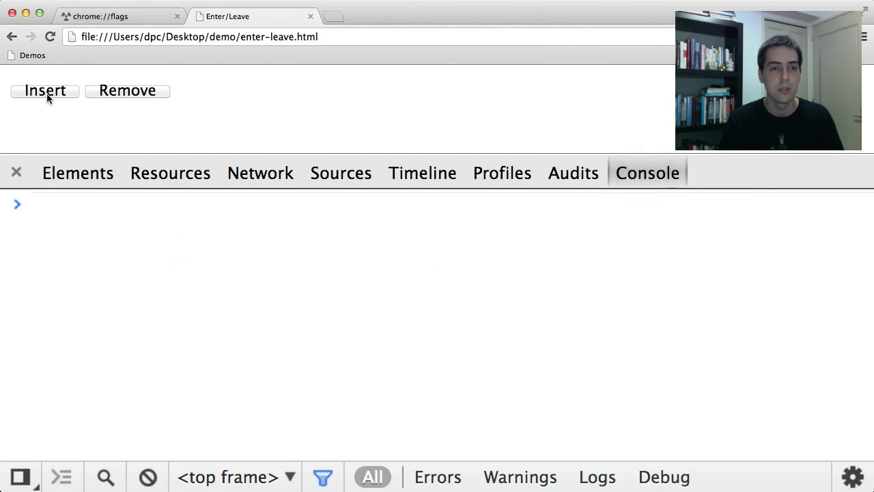
left_click(46, 91)
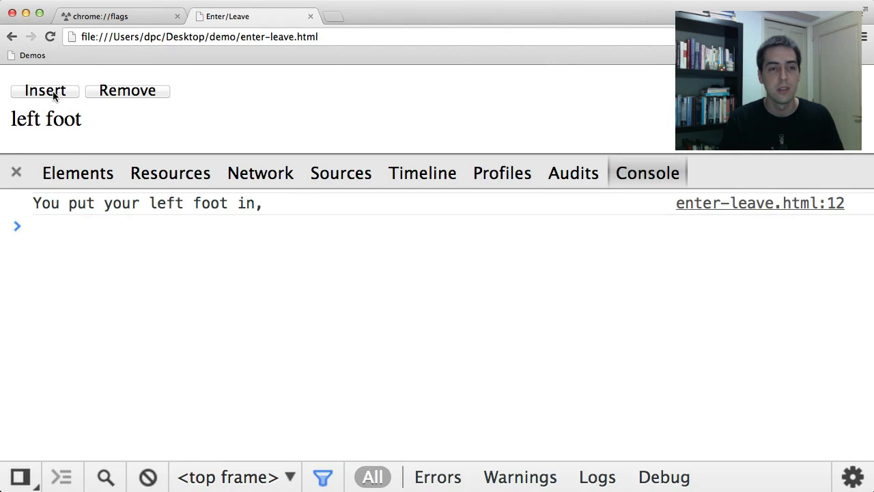
left_click(43, 90)
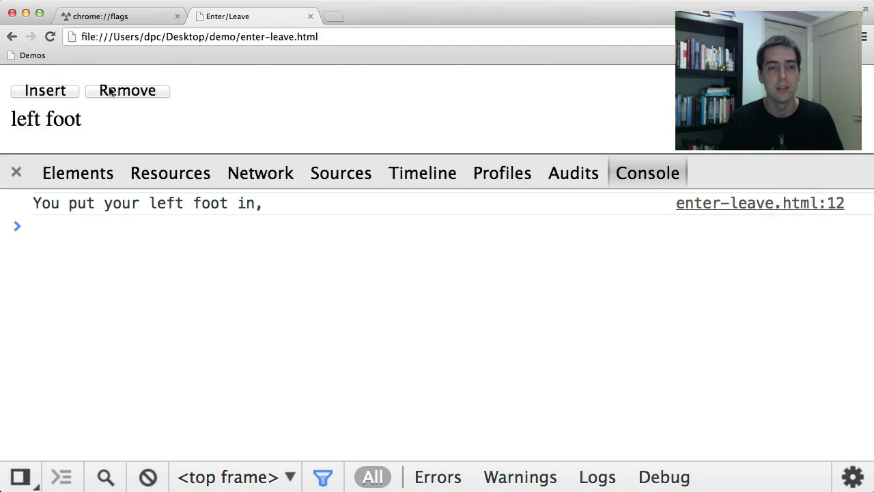
mouse_move(134, 90)
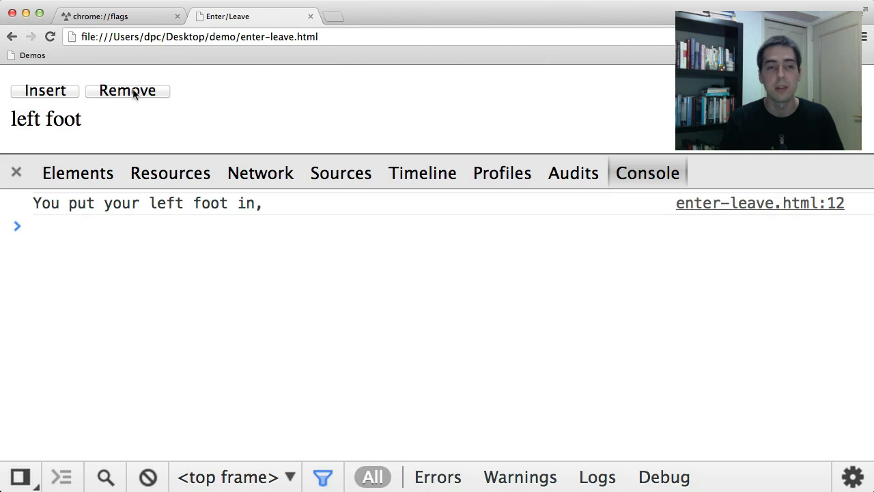
left_click(127, 90)
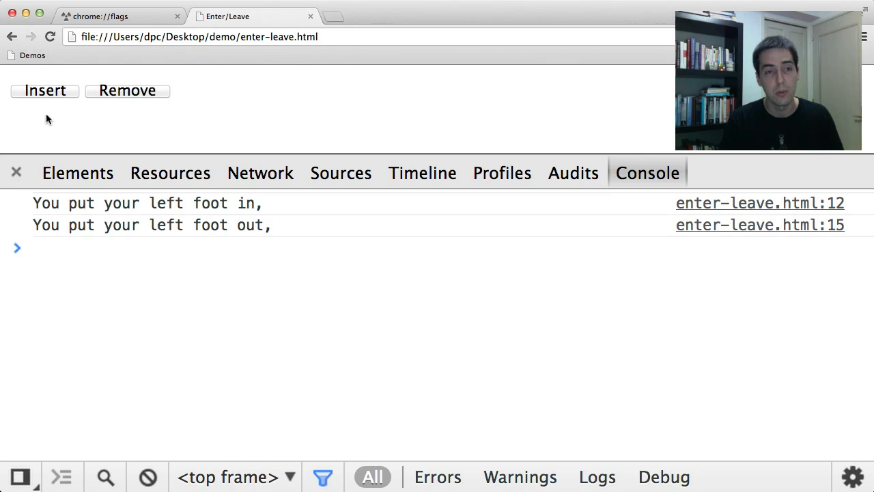
left_click(44, 90)
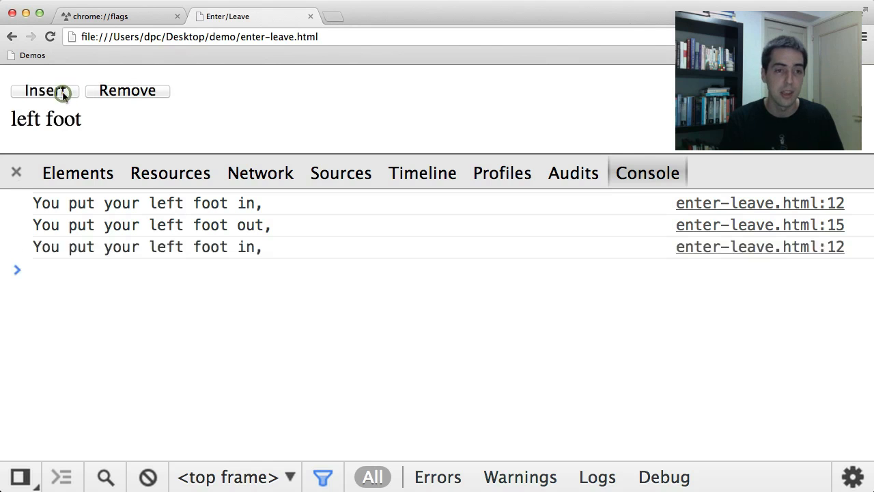
mouse_move(131, 128)
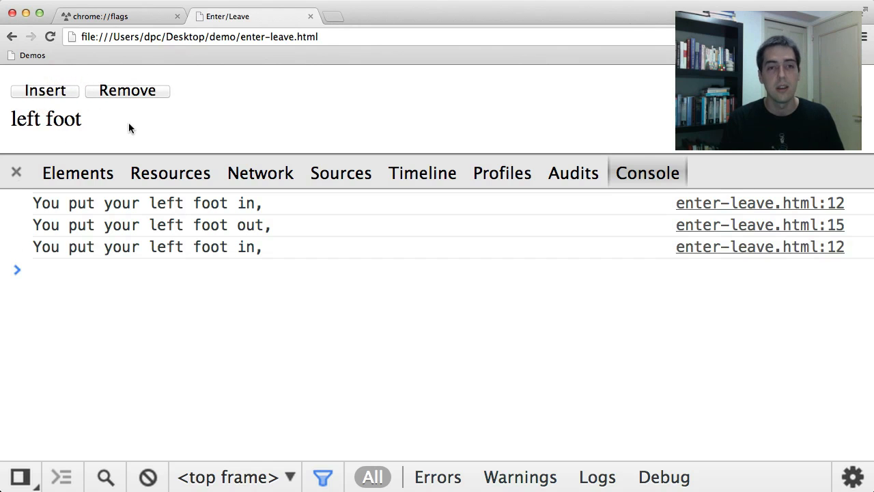